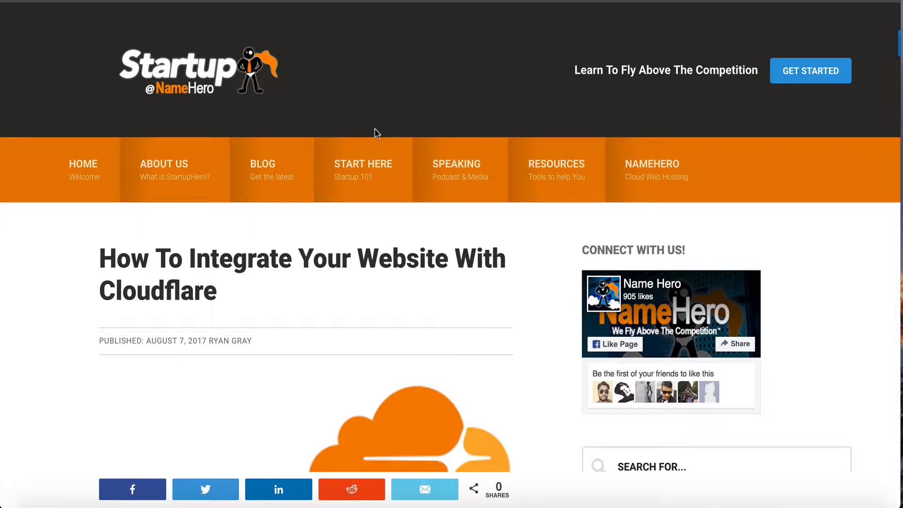
Scroll the Cloudflare integration post and highlight 'performance, security, reliability, and network insight.'.
scroll("down", 3)
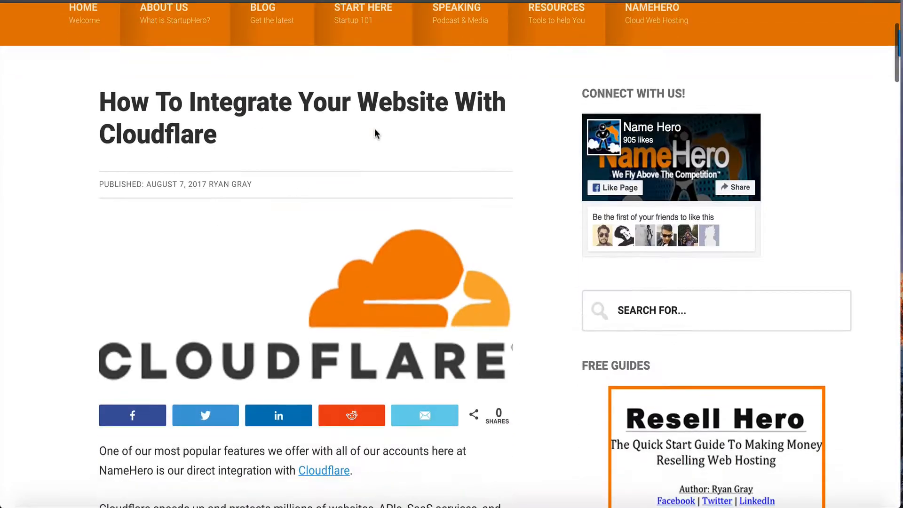
scroll("down", 3)
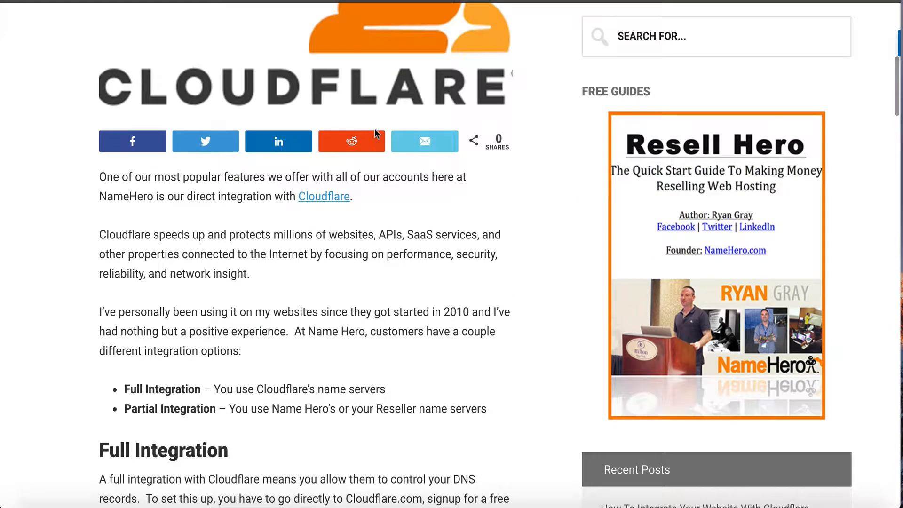
scroll("down", 3)
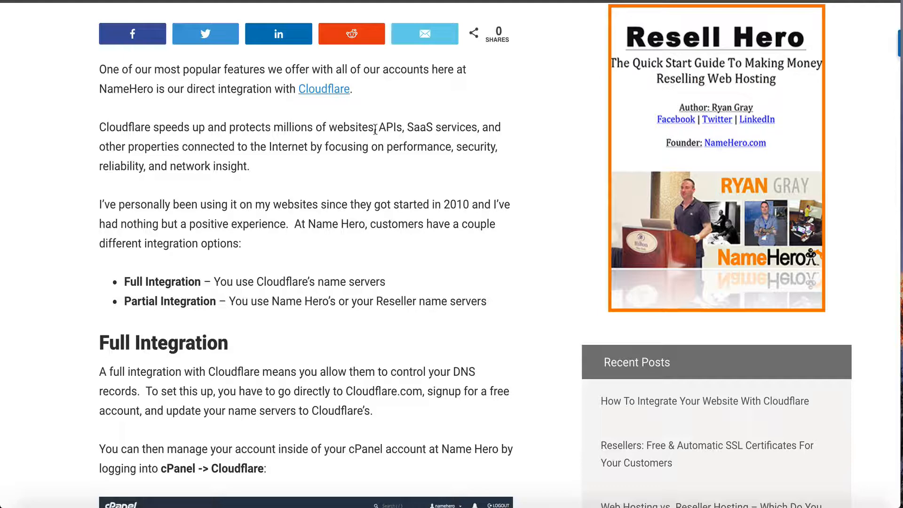
scroll("up", 3)
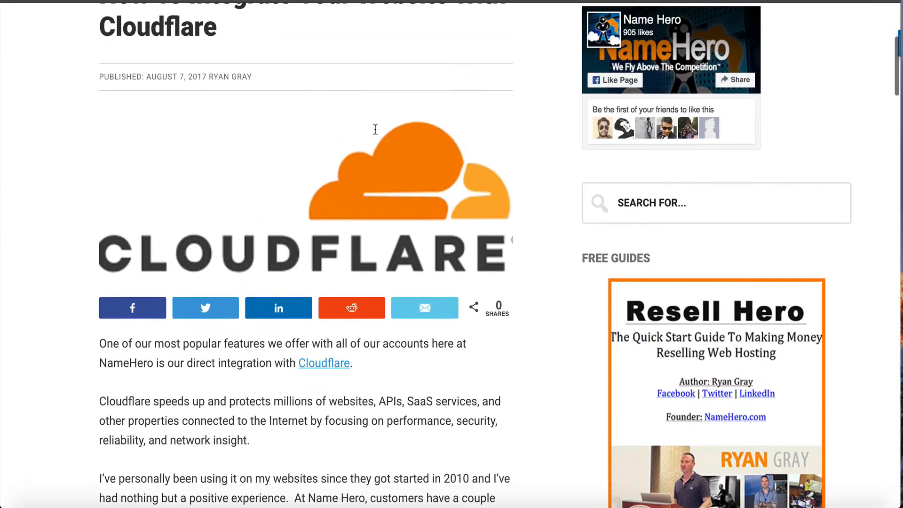
scroll("down", 3)
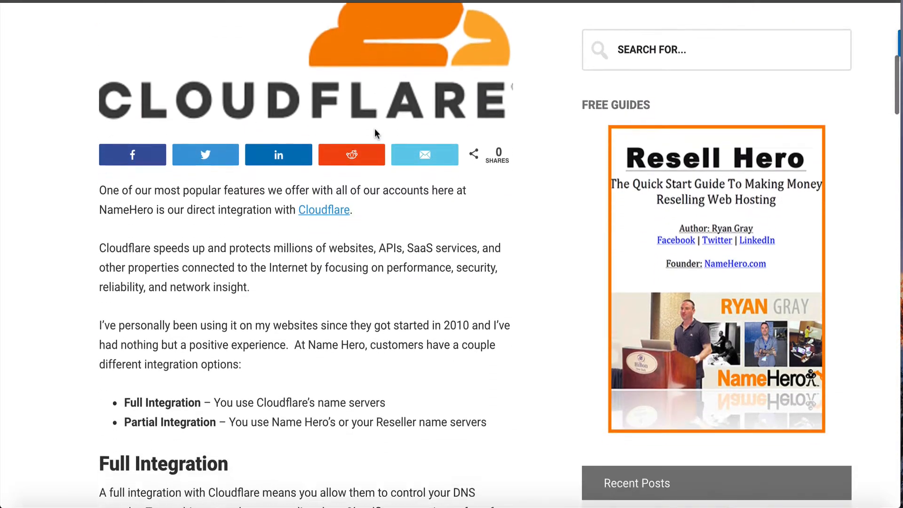
scroll("down", 3)
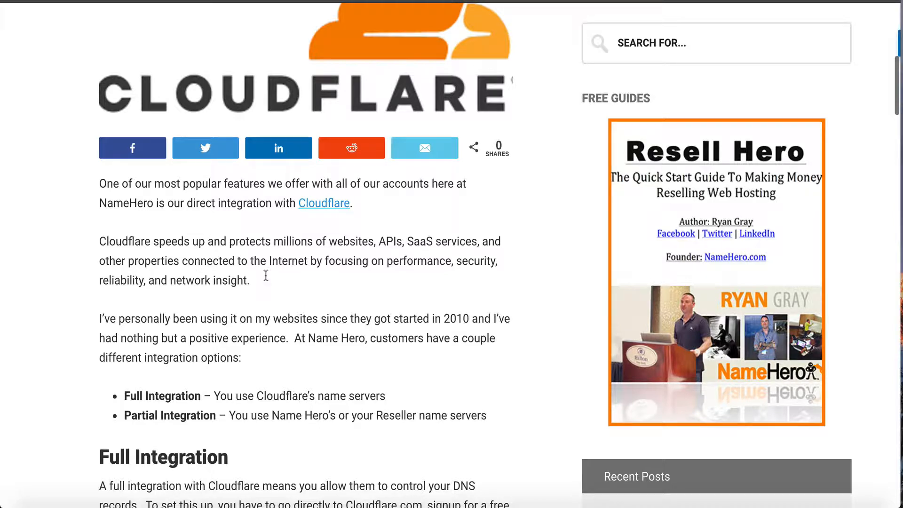
left_click_drag(386, 260, 249, 280)
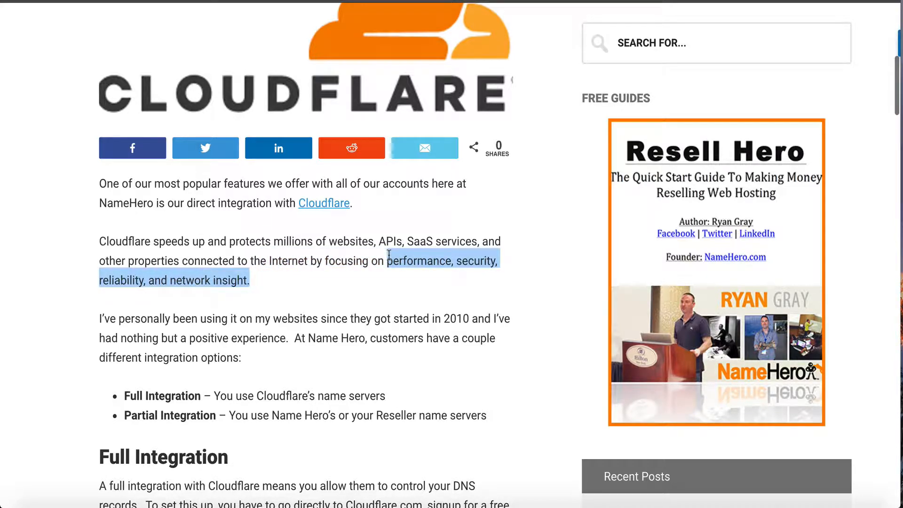
mouse_move(374, 277)
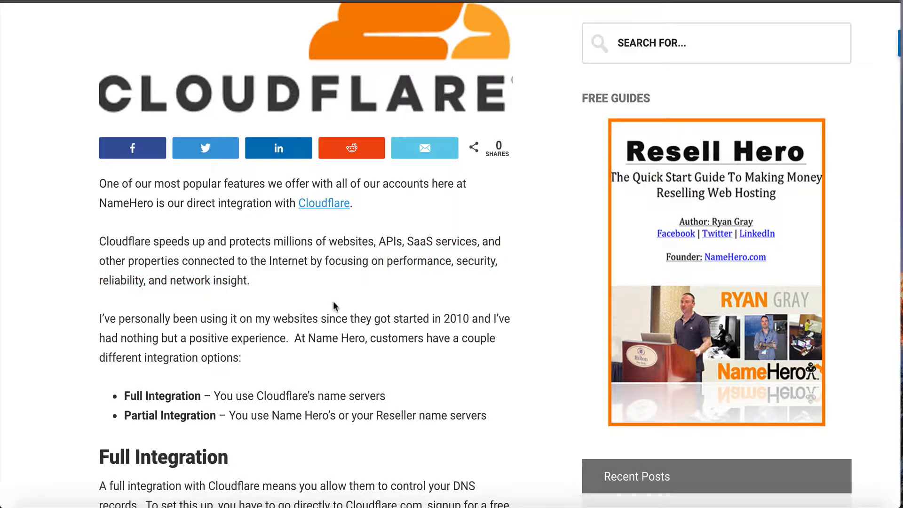
Scroll down through the article's Full Integration section toward the Cloudflare.com link.
scroll("down", 3)
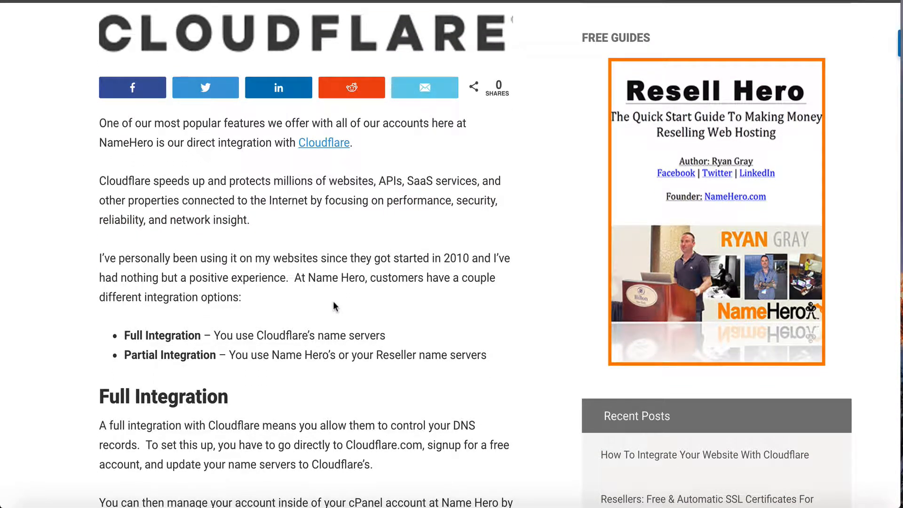
scroll("down", 3)
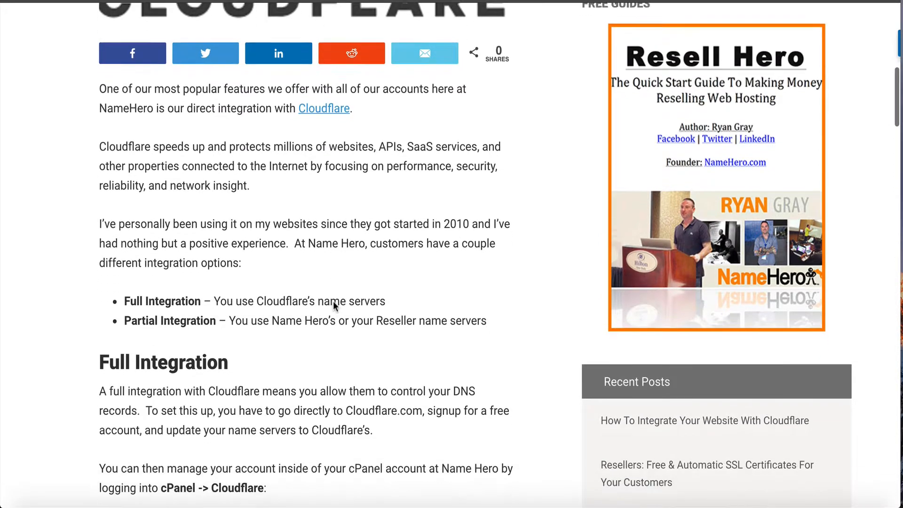
scroll("down", 3)
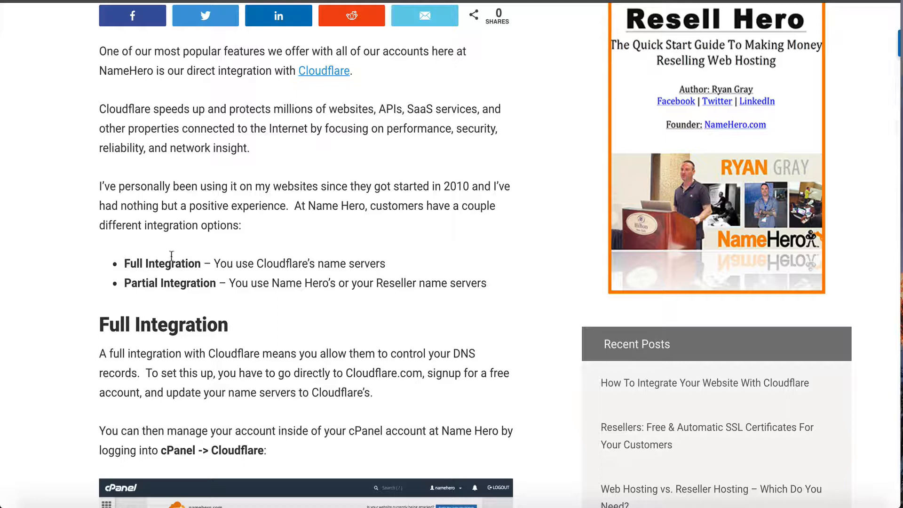
mouse_move(194, 292)
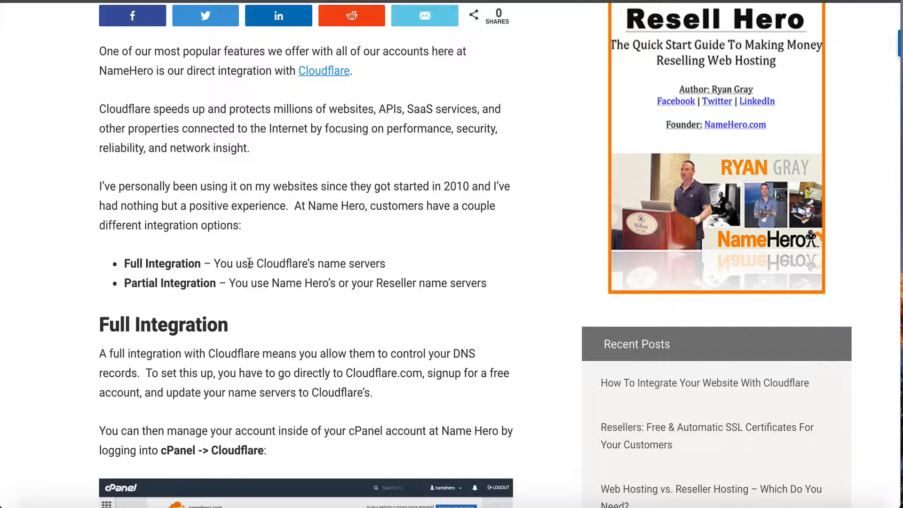
scroll("down", 3)
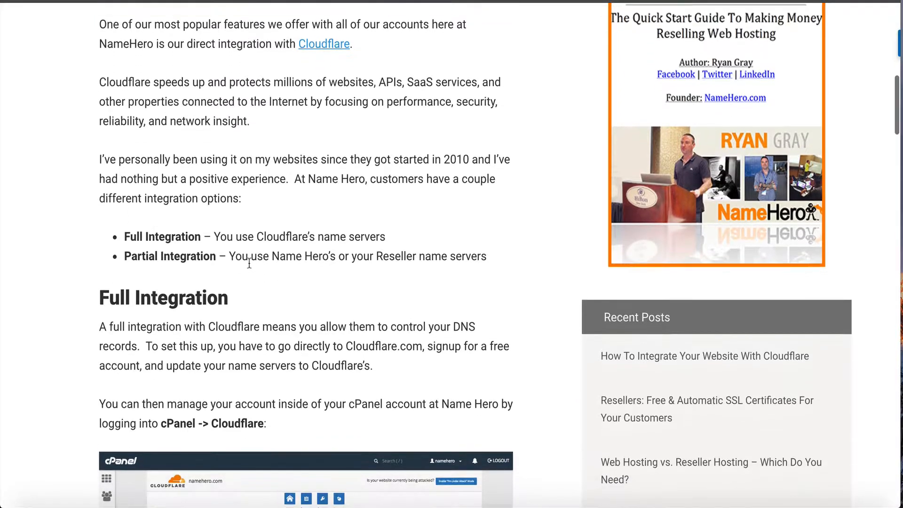
scroll("down", 3)
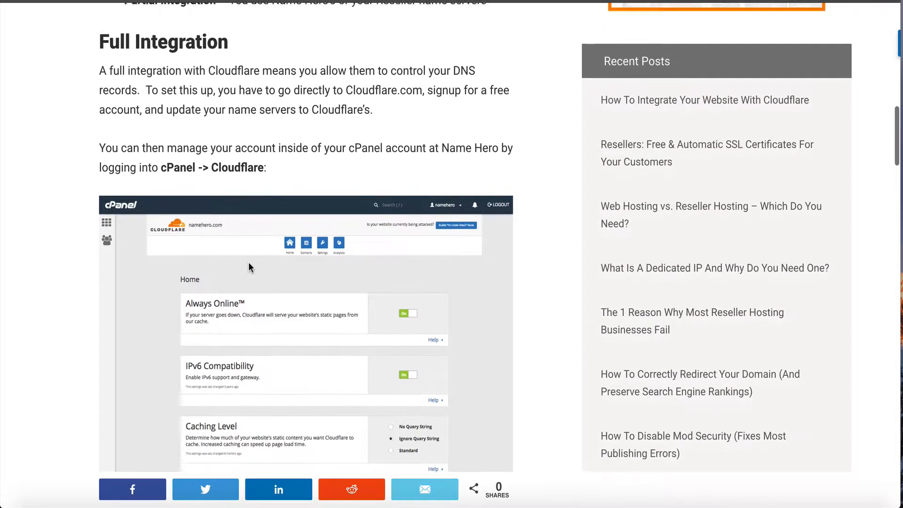
scroll("down", 3)
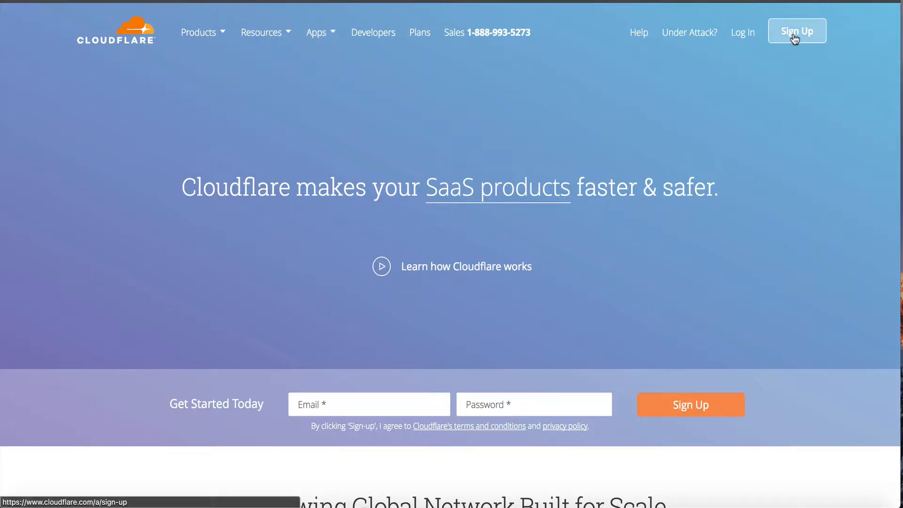
Bring up Cloudflare's Create a Cloudflare Account sign-up form.
left_click(796, 31)
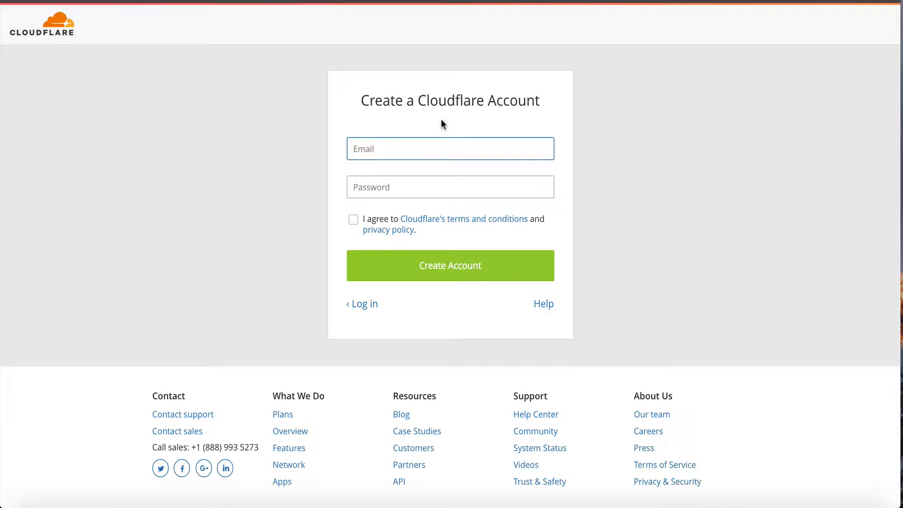
mouse_move(330, 238)
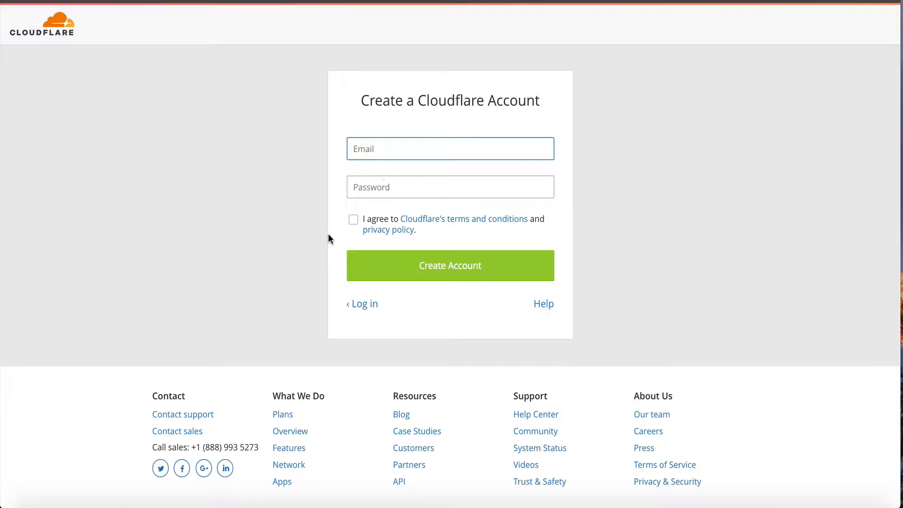
mouse_move(389, 229)
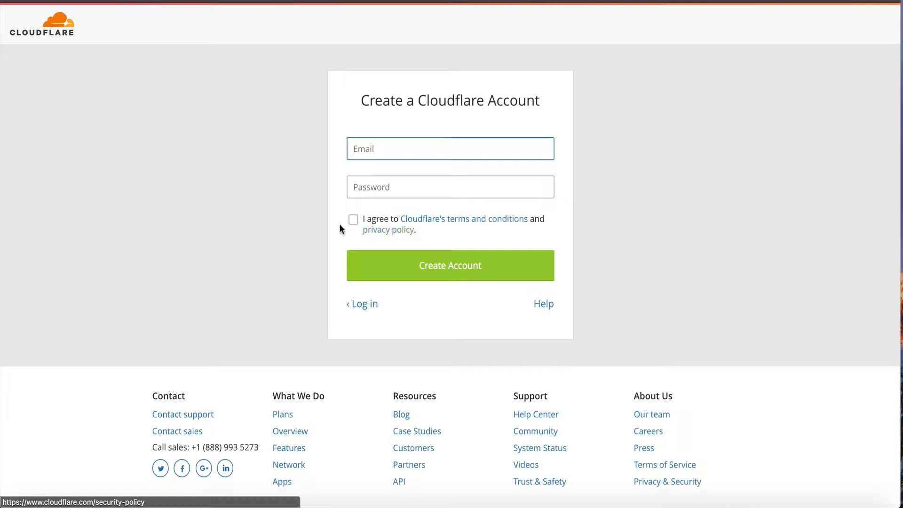
mouse_move(413, 280)
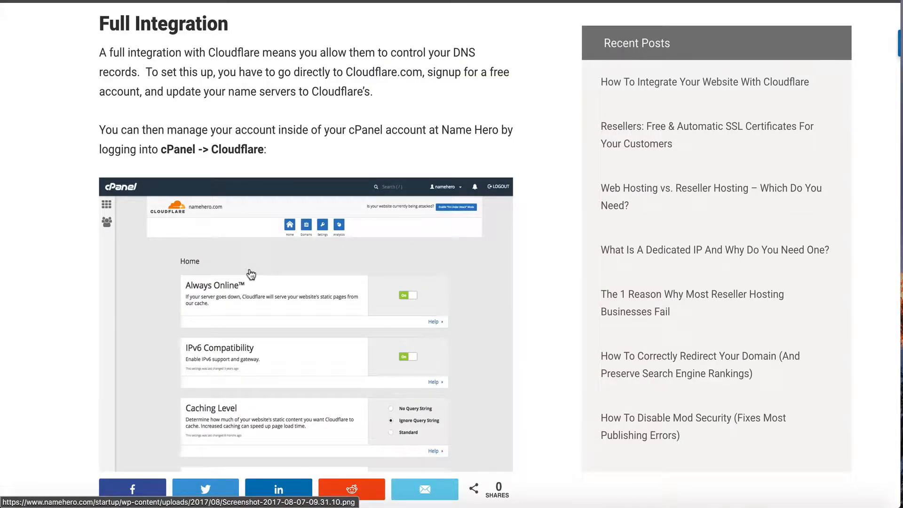
Return to the cPanel home and launch the Cloudflare app via the 'lou' search.
scroll("down", 3)
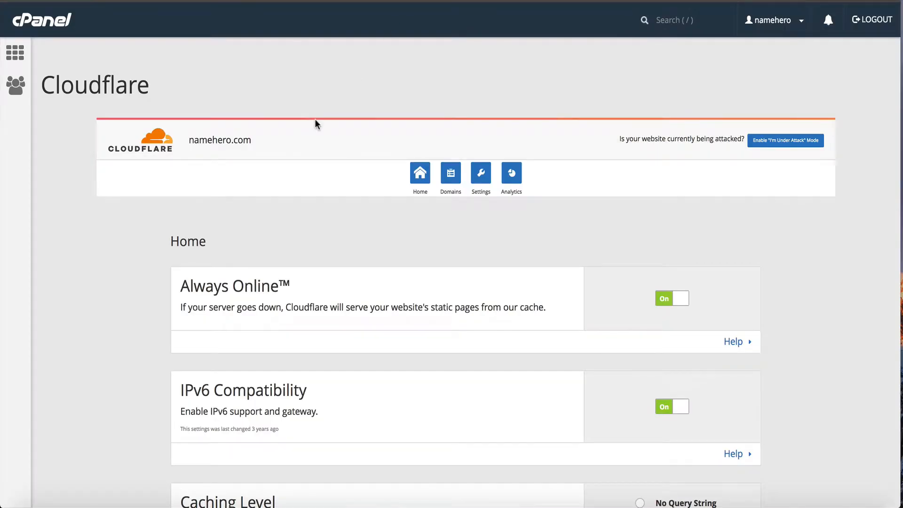
mouse_move(287, 149)
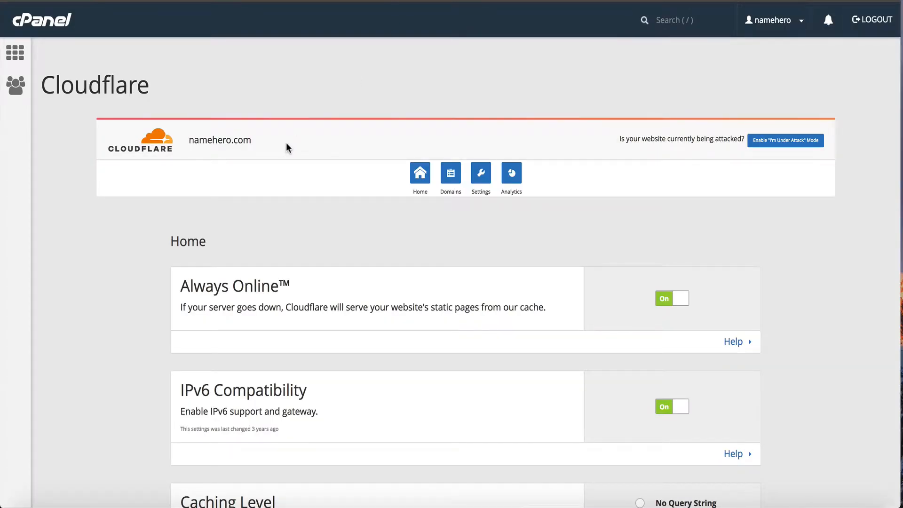
left_click(41, 21)
type("c")
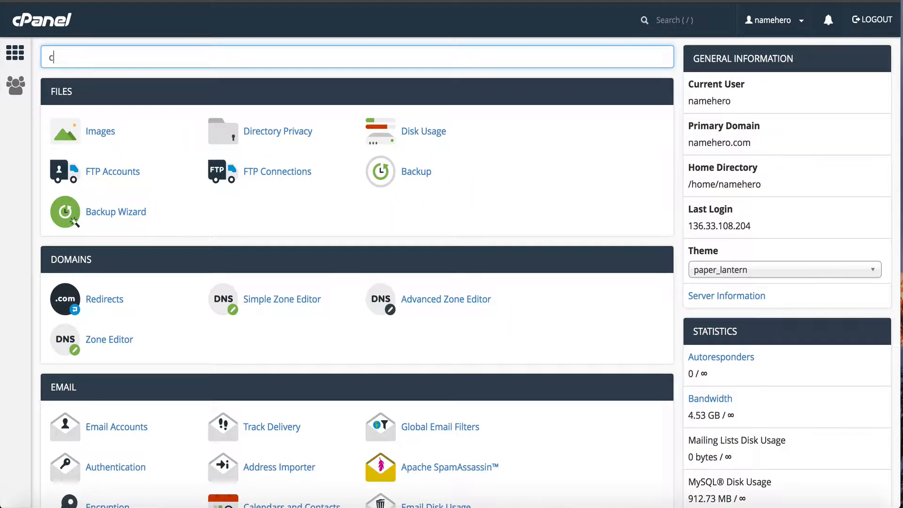
type("lou")
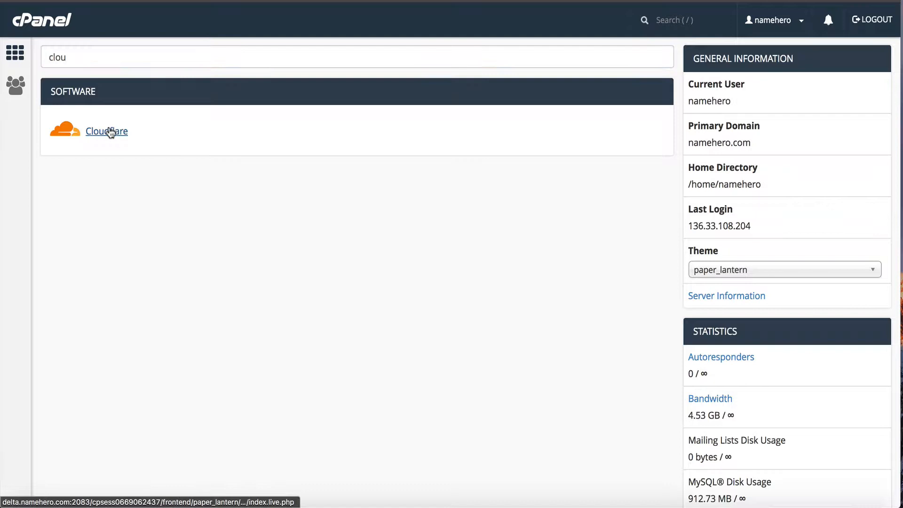
left_click(107, 130)
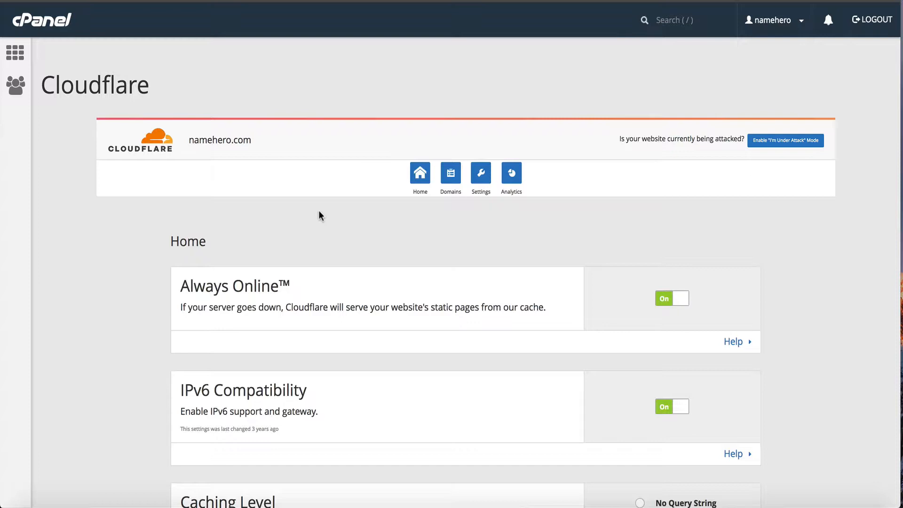
Scroll through namehero.com's Always Online, IPv6, caching level and Railgun settings.
scroll("down", 3)
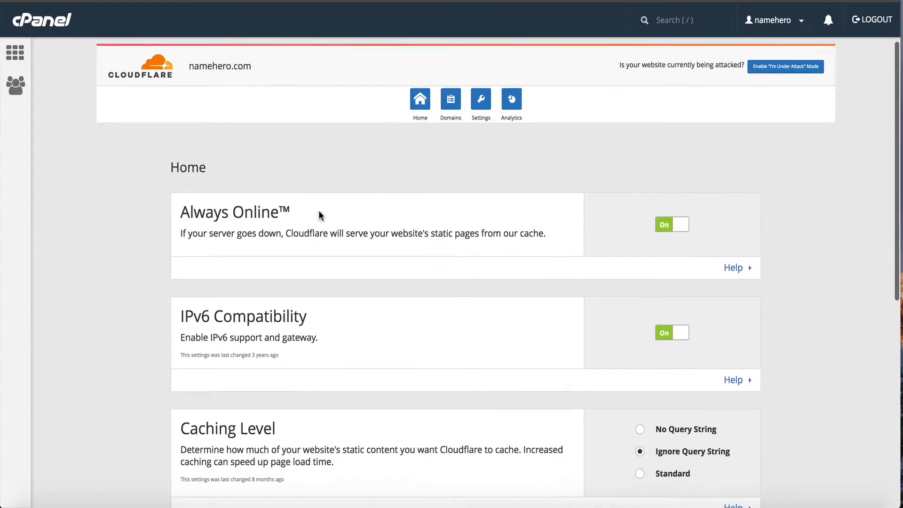
scroll("down", 3)
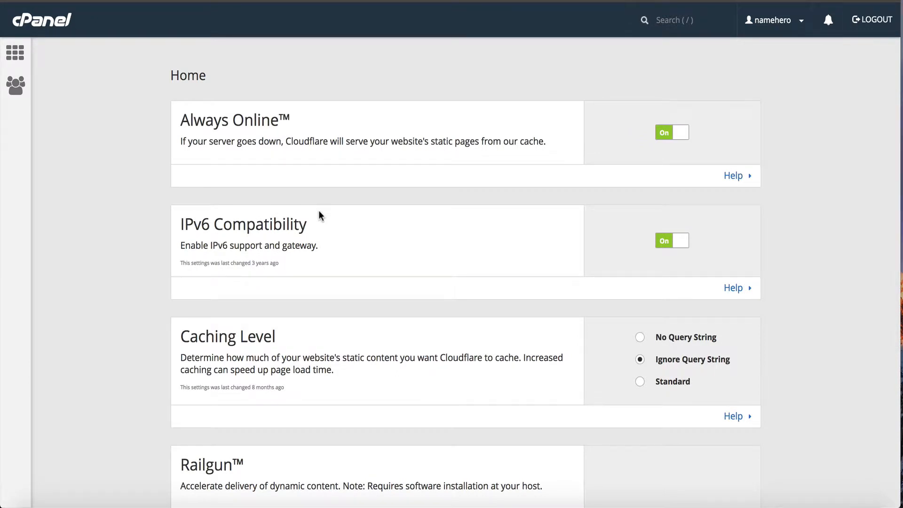
scroll("down", 3)
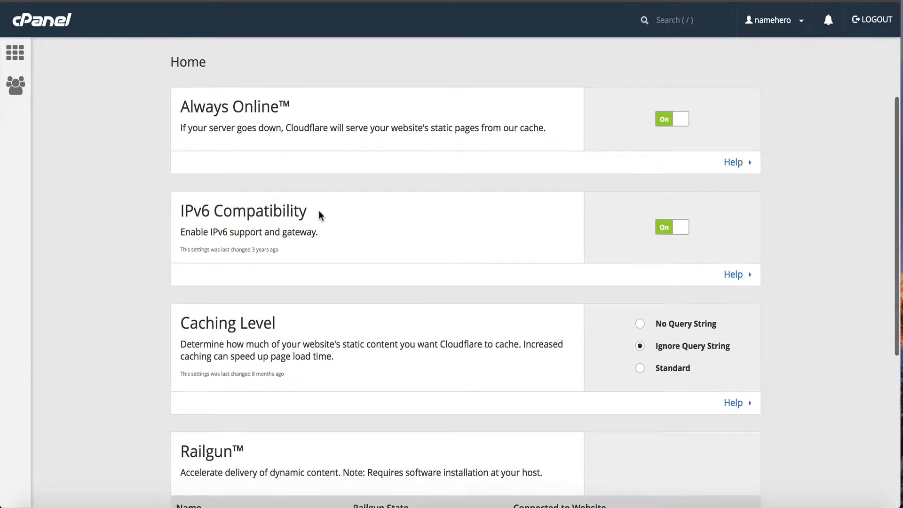
scroll("down", 3)
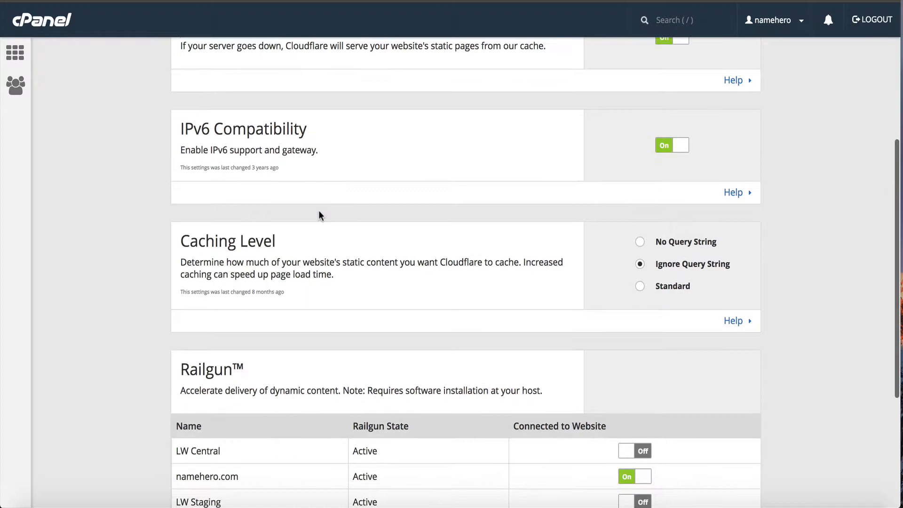
scroll("down", 3)
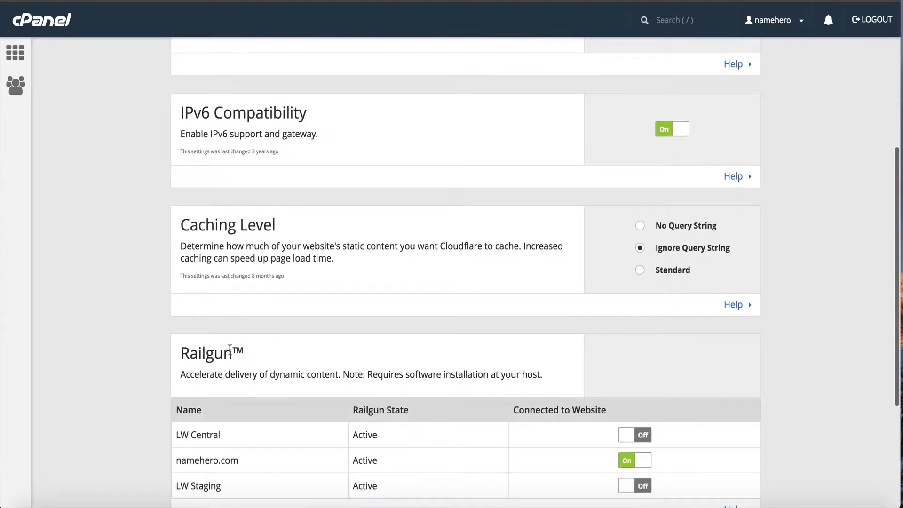
scroll("up", 3)
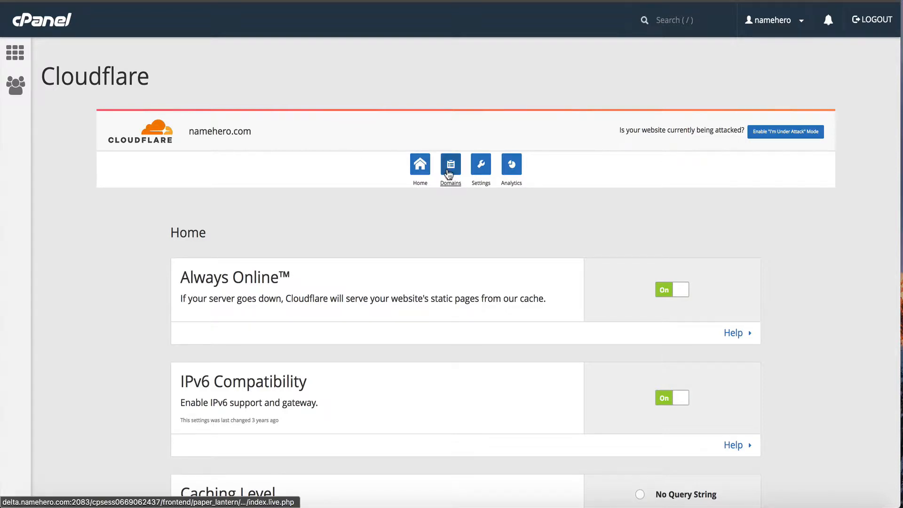
Open Domain Overview showing namehero.com on the Pro plan with its DNS records.
left_click(451, 165)
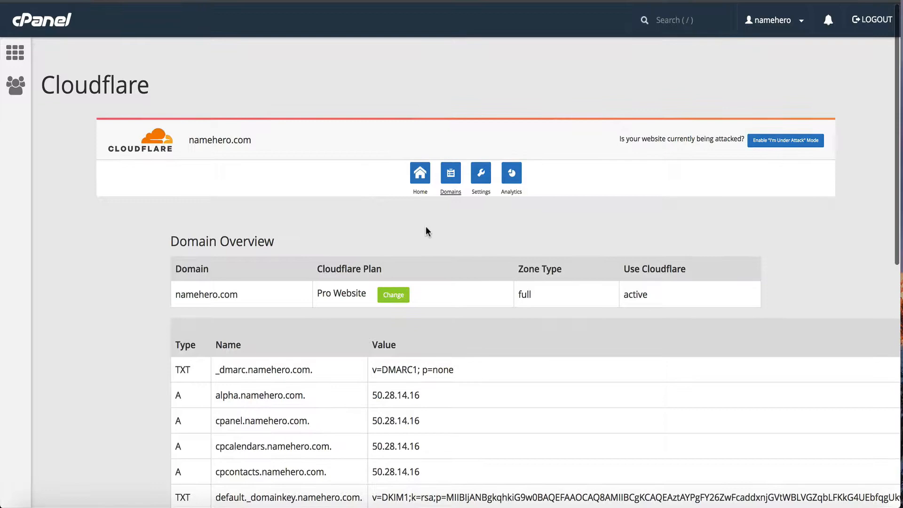
mouse_move(181, 226)
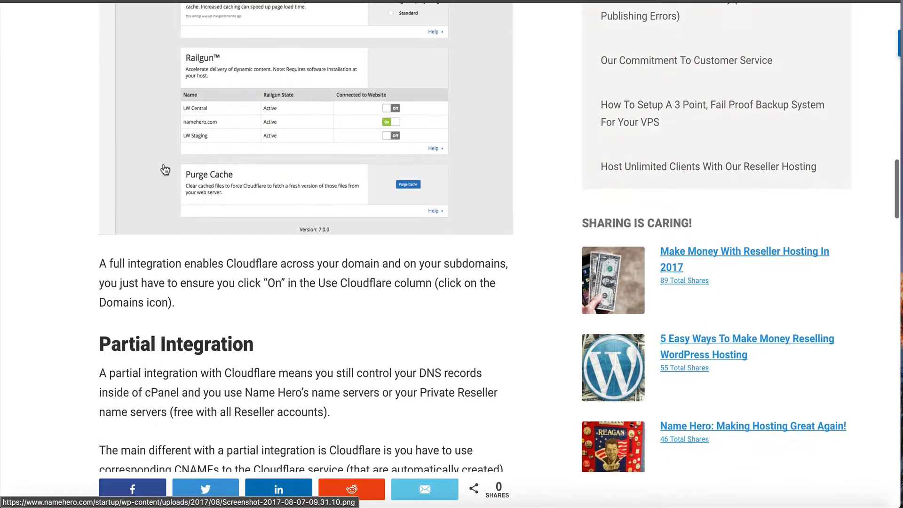
Scroll to Partial Integration, highlight the automatic CNAME sentence, then deselect it.
scroll("down", 3)
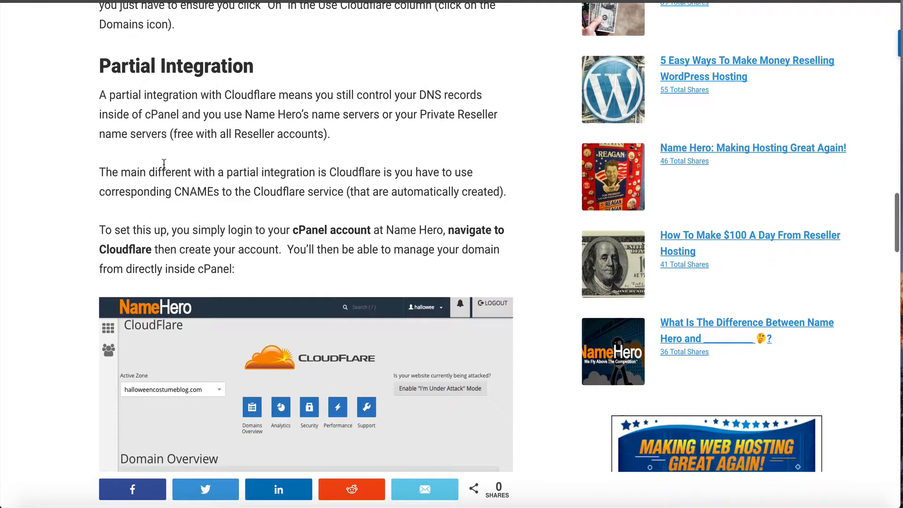
scroll("down", 3)
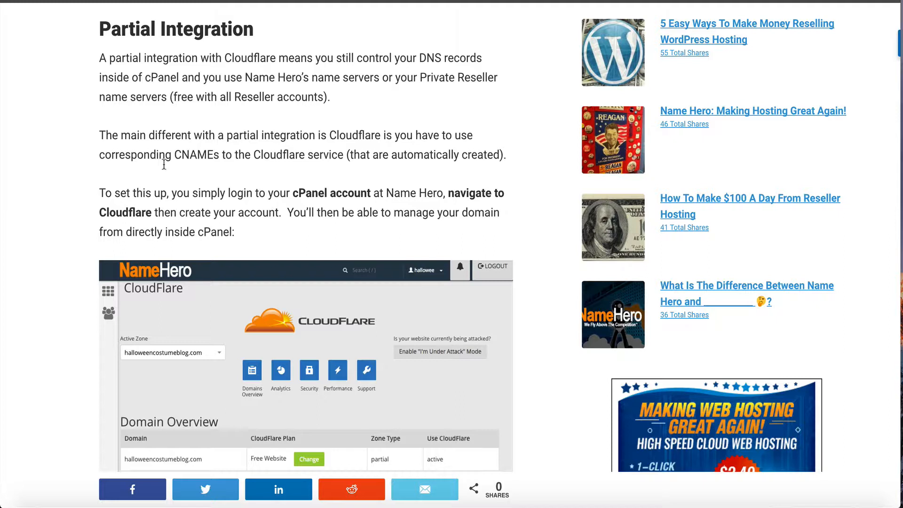
left_click_drag(175, 154, 504, 155)
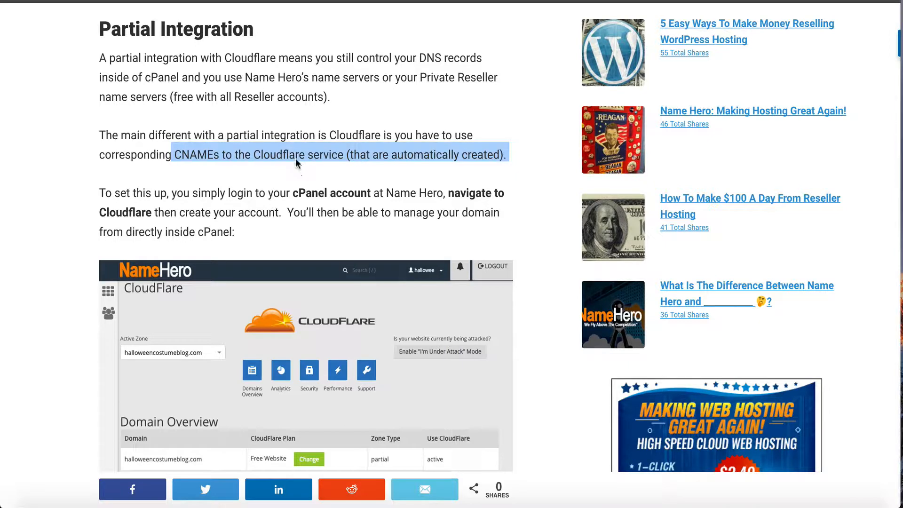
left_click(291, 151)
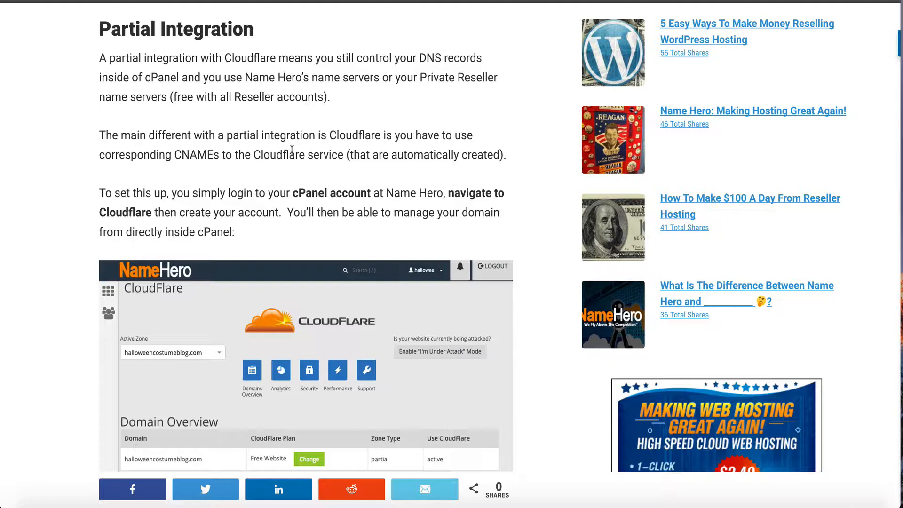
mouse_move(349, 166)
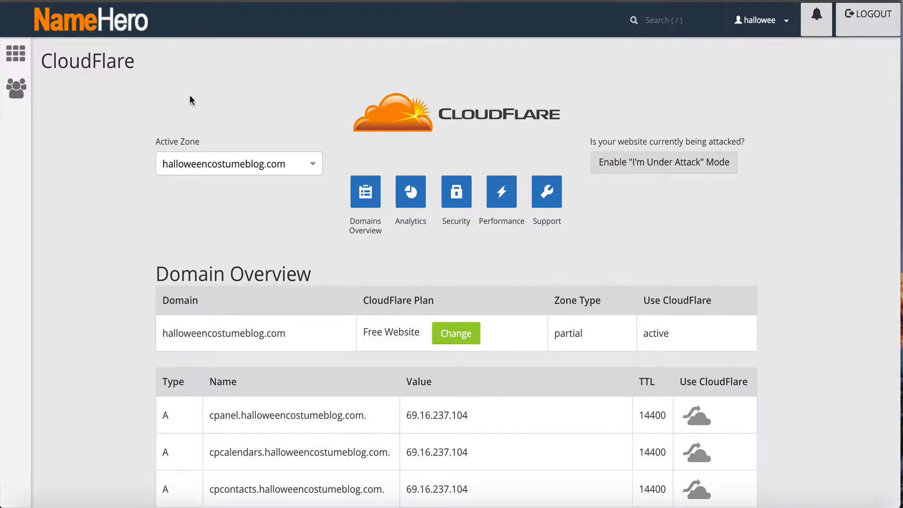
mouse_move(154, 47)
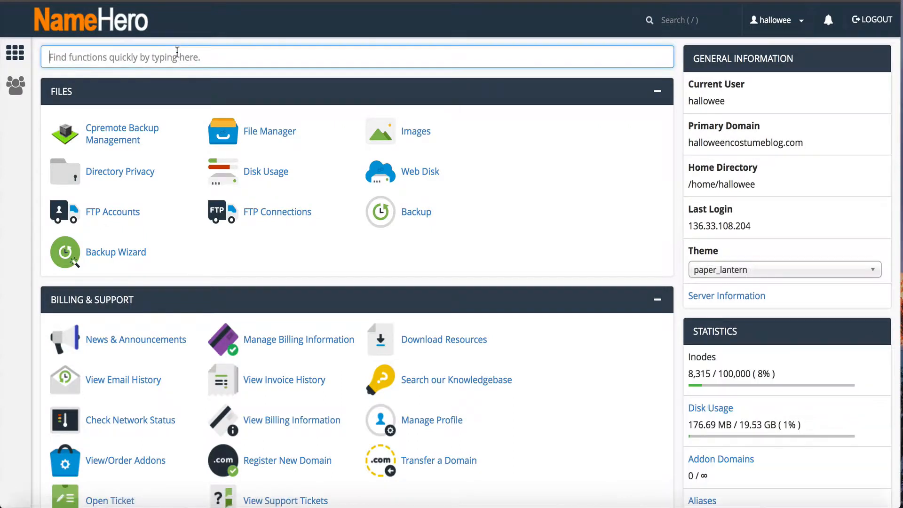
Search 'clou', open CloudFlare, and scroll halloweencostumeblog.com's partial-zone DNS records.
type("clou")
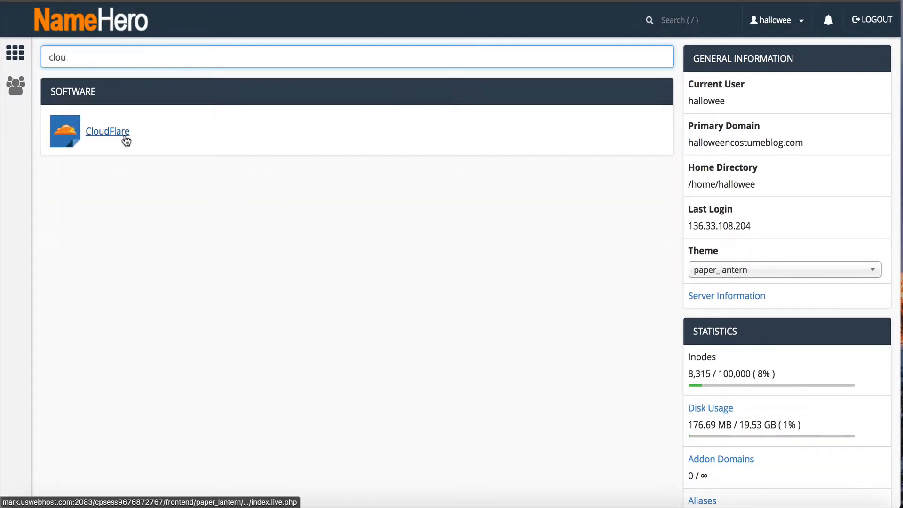
left_click(107, 131)
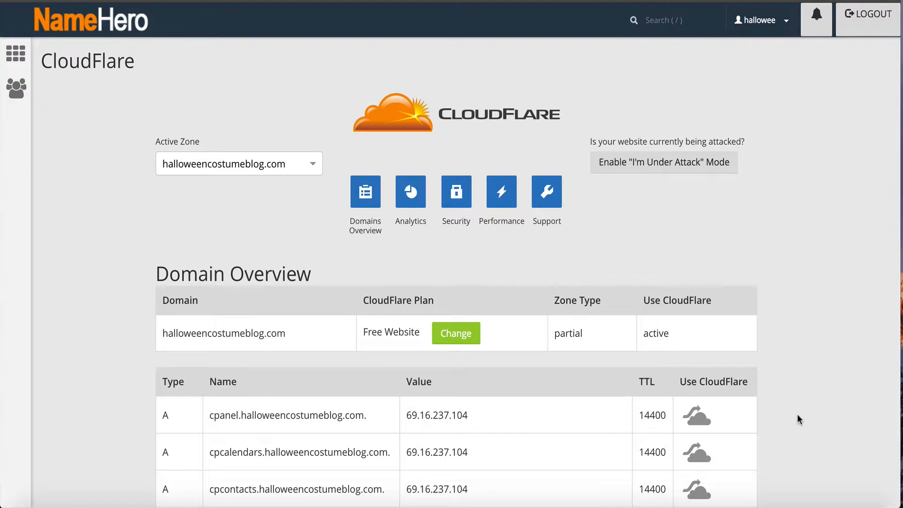
mouse_move(715, 344)
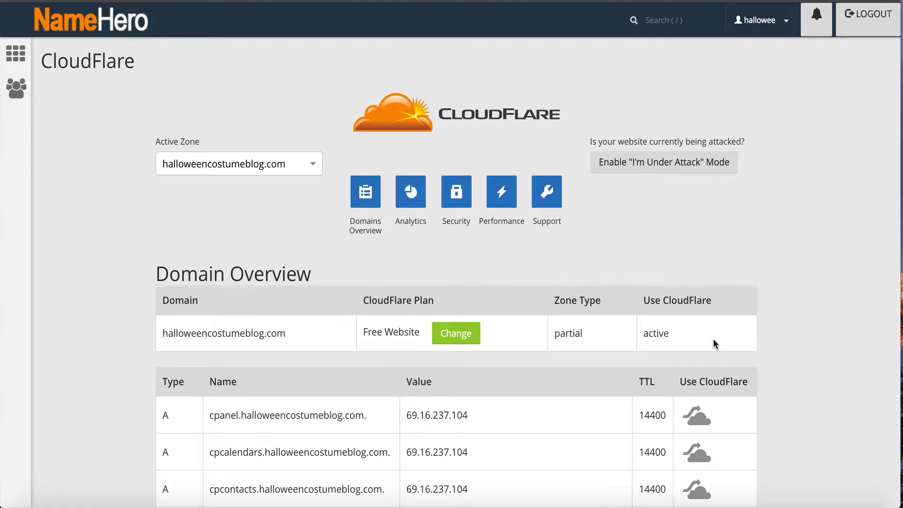
scroll("down", 3)
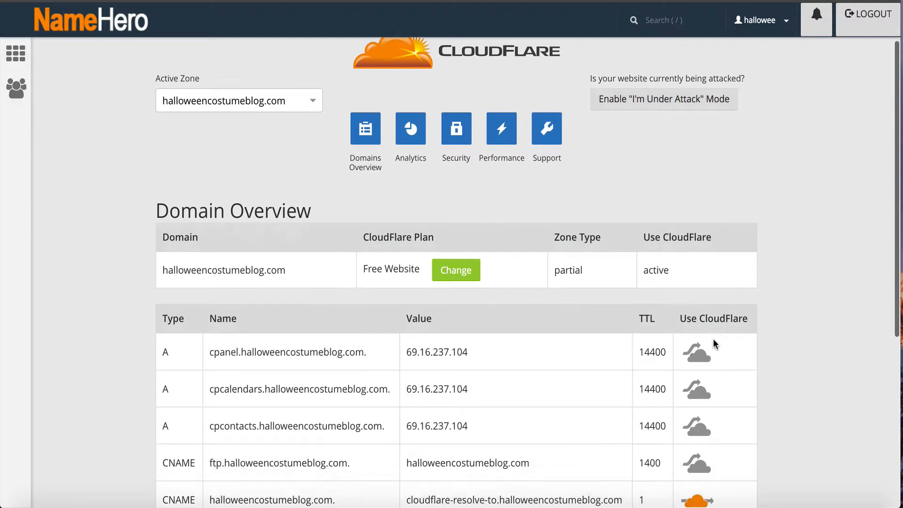
scroll("down", 3)
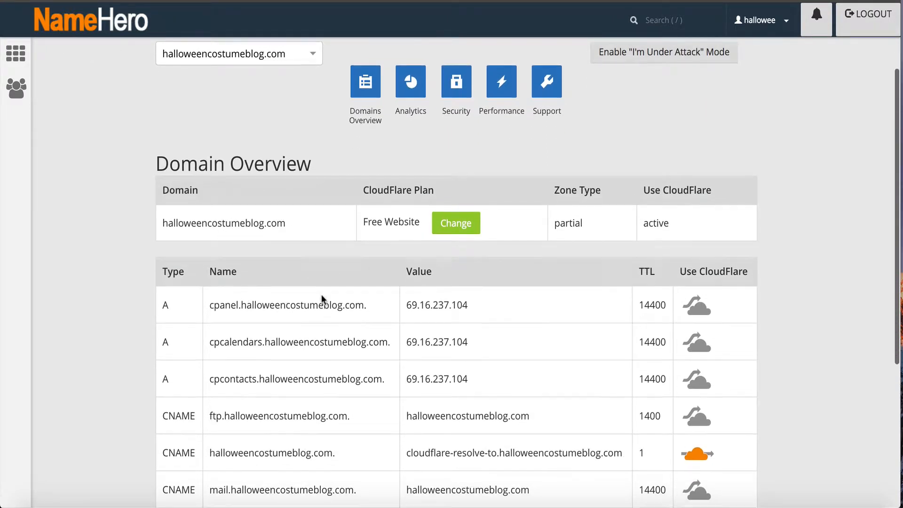
scroll("down", 3)
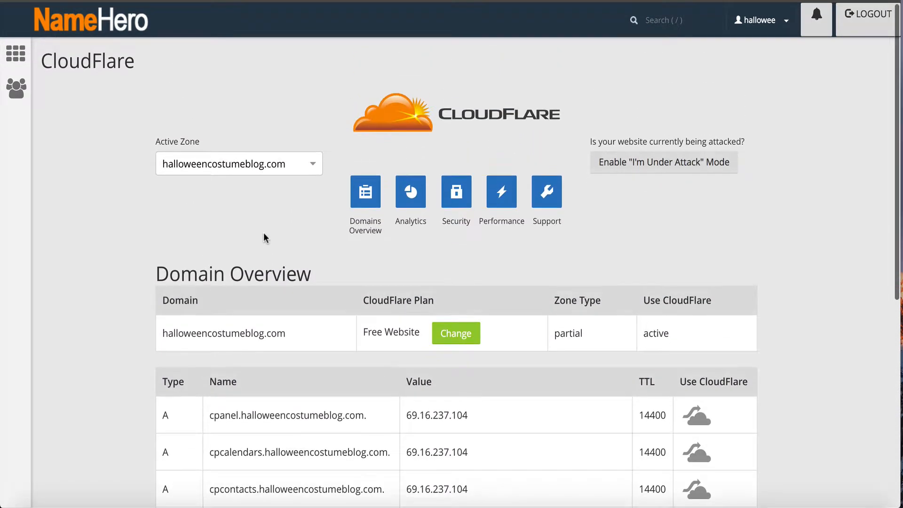
mouse_move(267, 214)
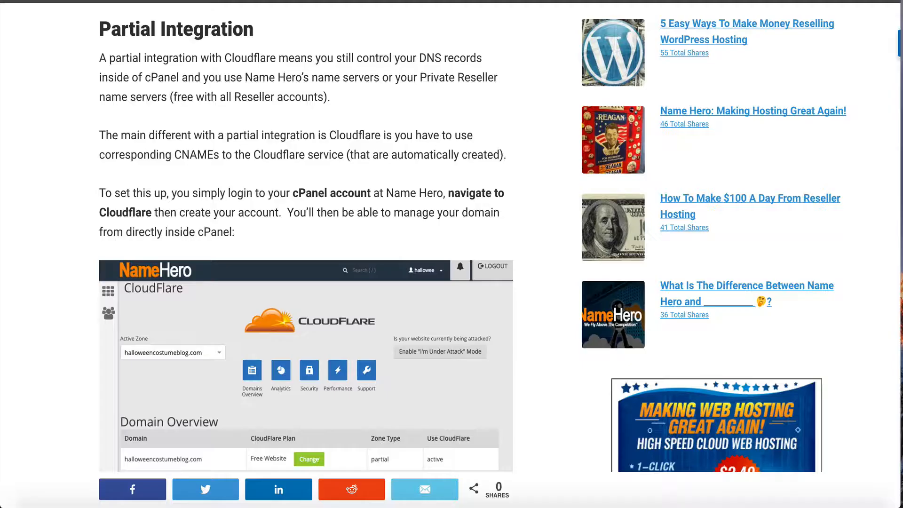
Scroll past the partial-zone screenshot to the SSL and reseller paragraphs.
scroll("down", 3)
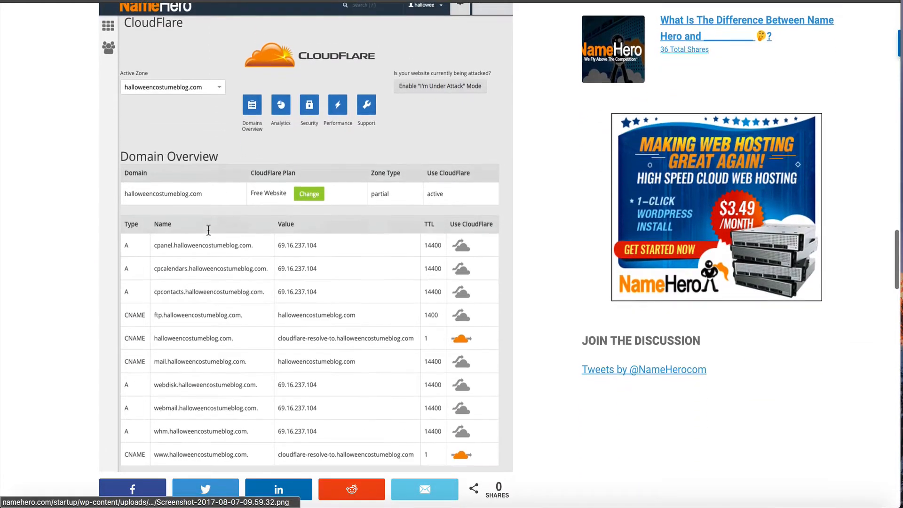
scroll("down", 3)
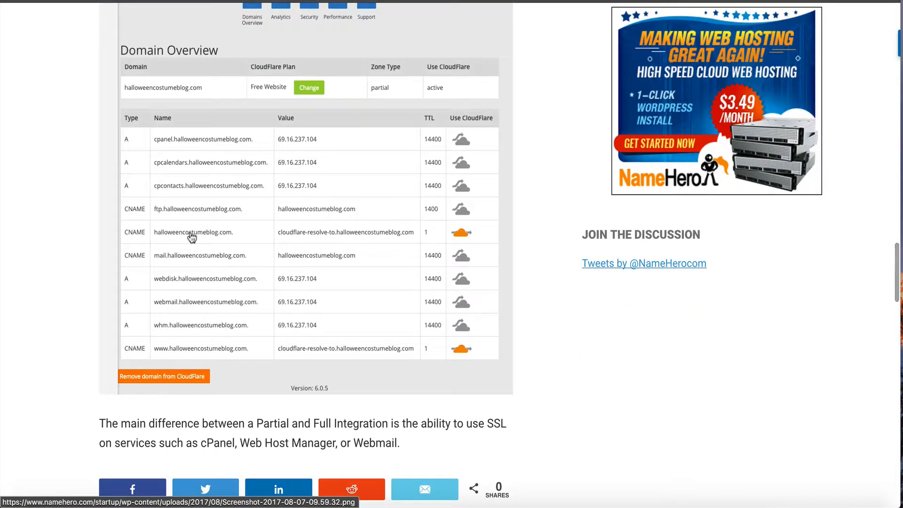
mouse_move(289, 222)
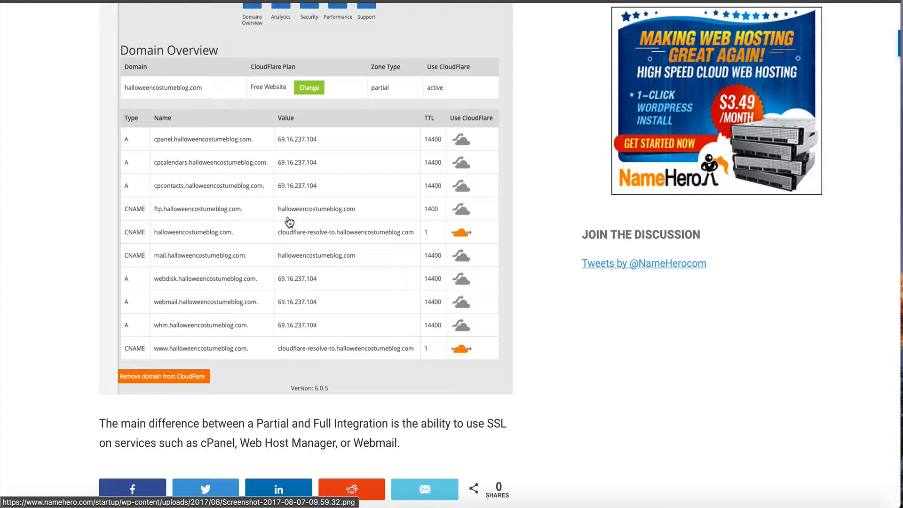
mouse_move(273, 309)
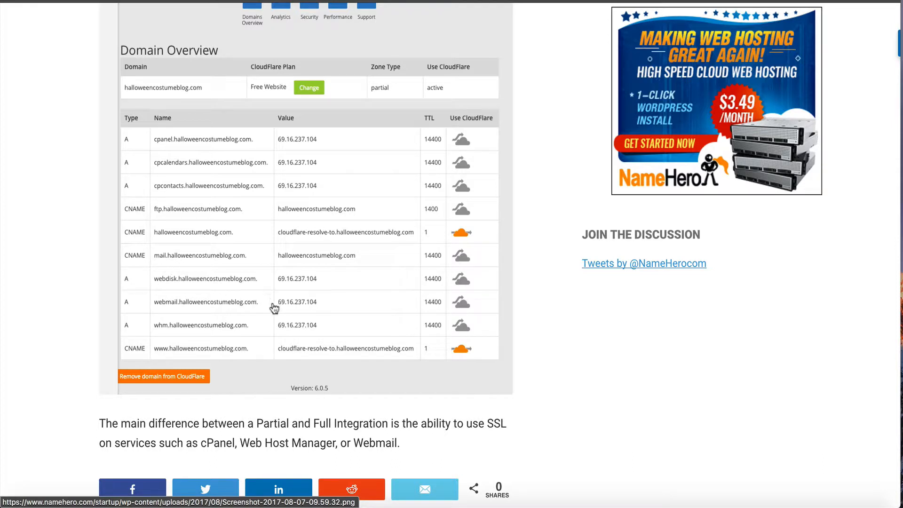
mouse_move(278, 234)
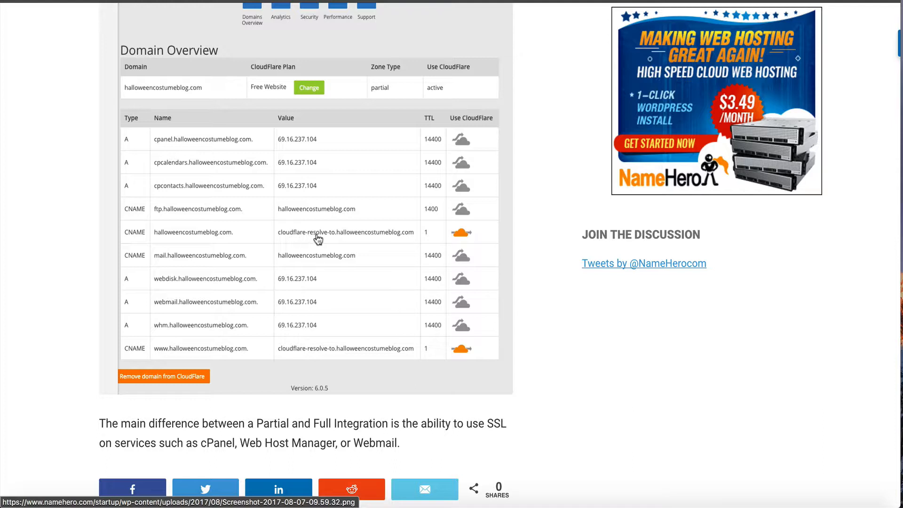
mouse_move(327, 237)
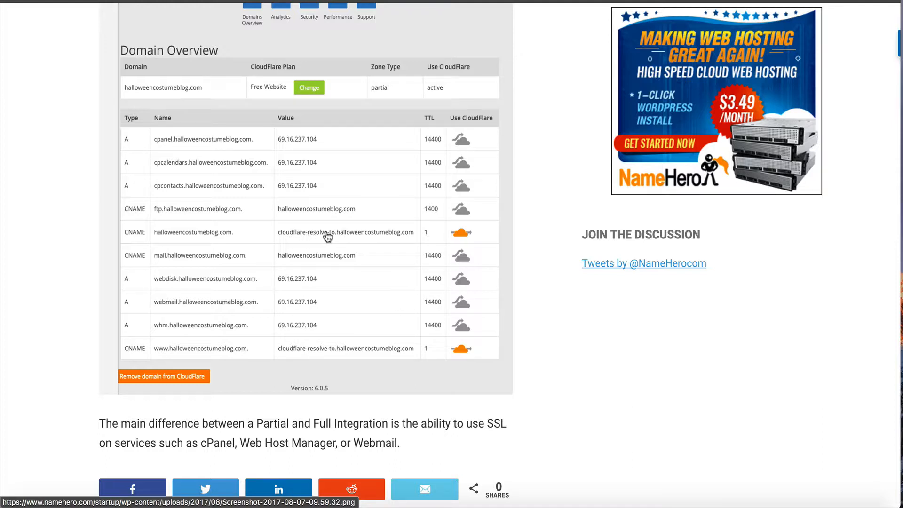
scroll("down", 3)
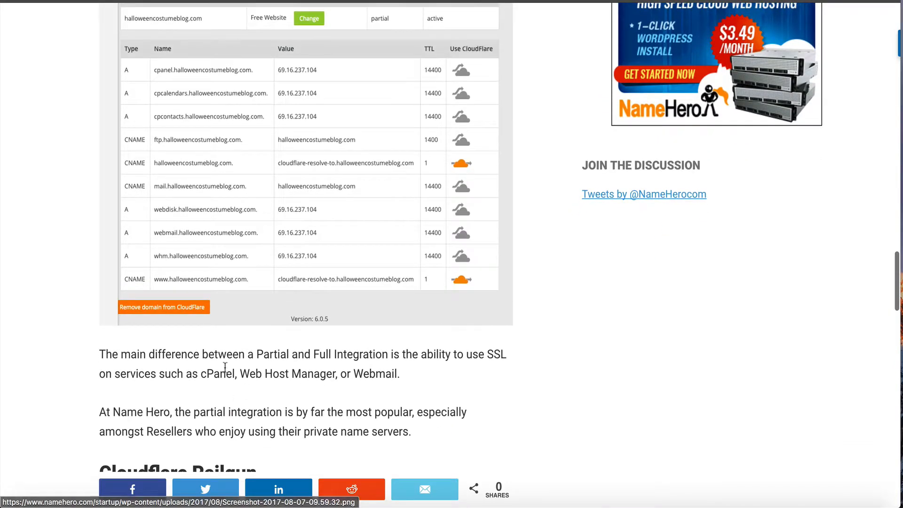
mouse_move(363, 360)
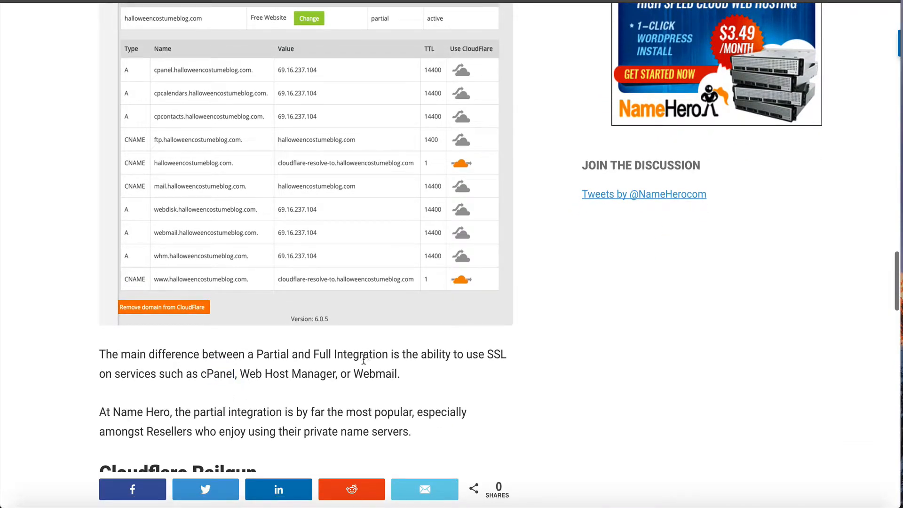
mouse_move(218, 383)
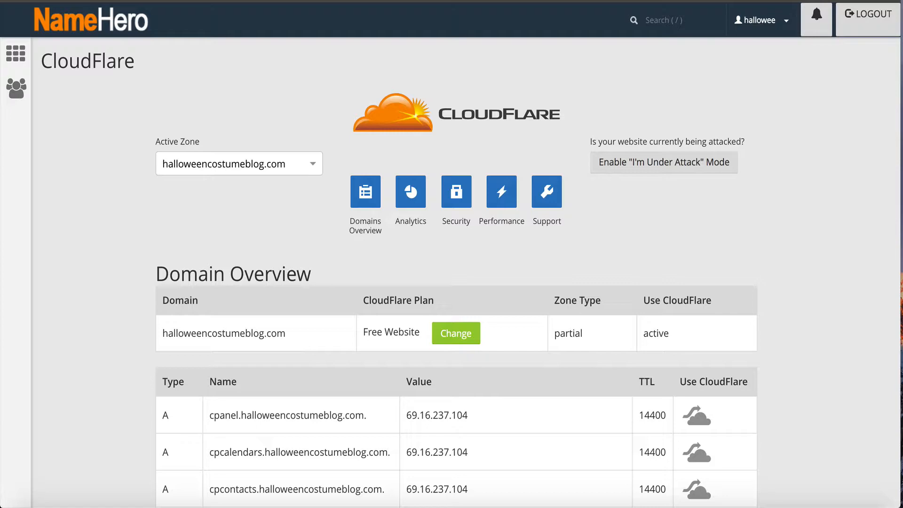
scroll("down", 3)
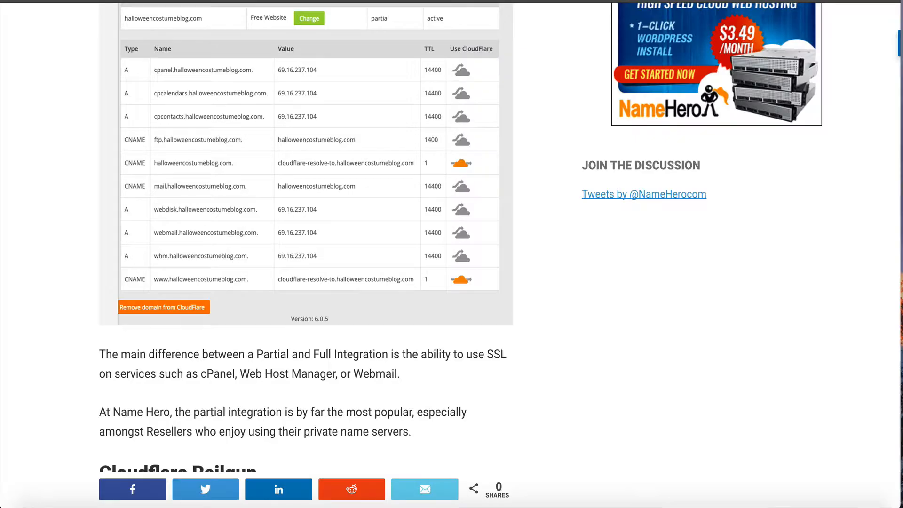
mouse_move(279, 256)
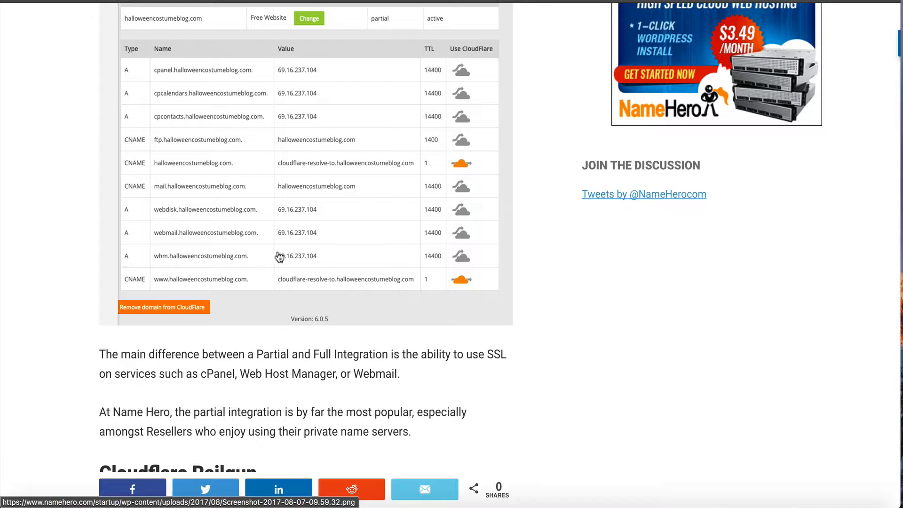
Scroll down to the Cloudflare Railgun heading and its paragraphs.
scroll("down", 3)
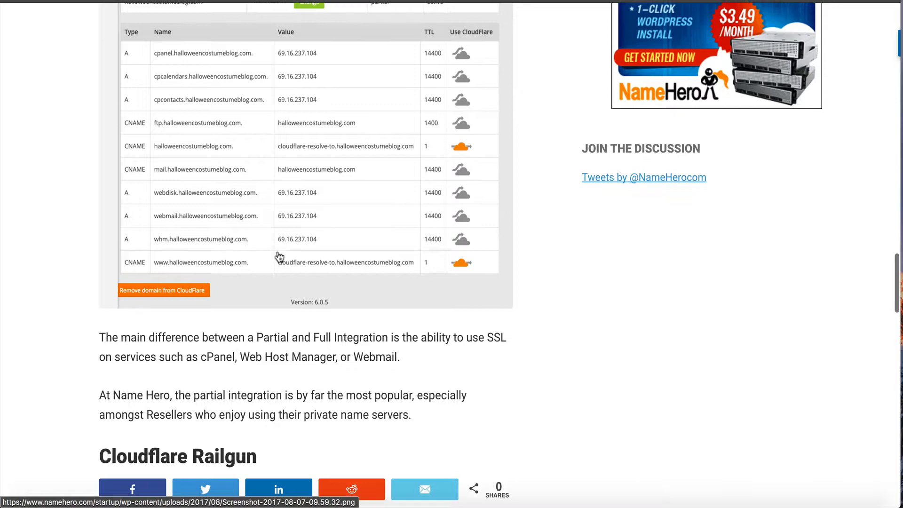
scroll("down", 3)
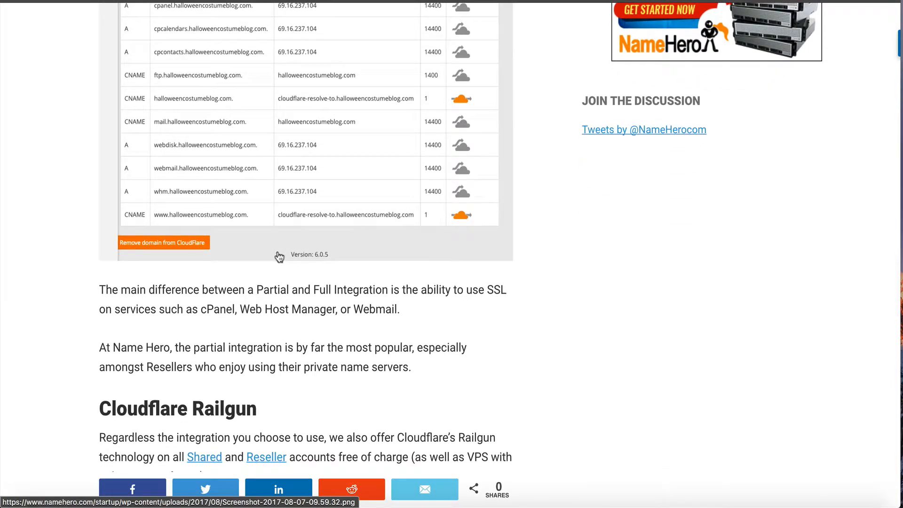
scroll("down", 3)
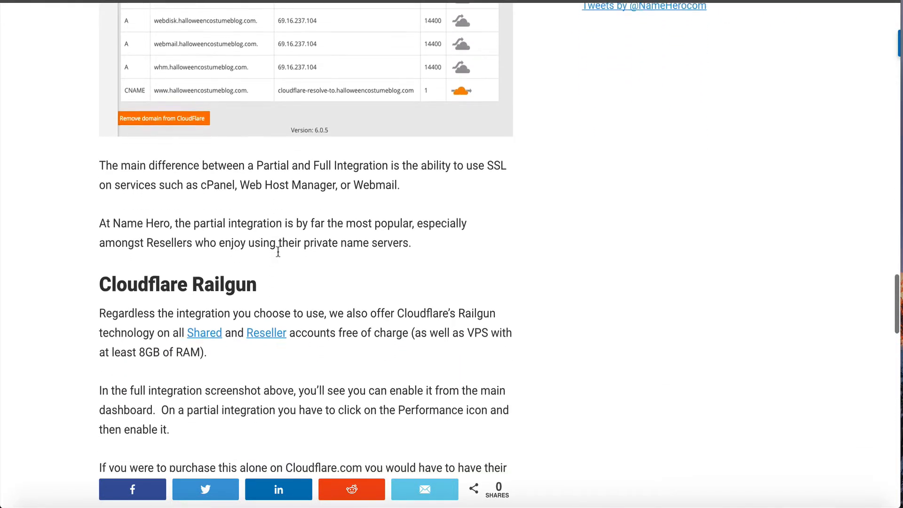
scroll("down", 3)
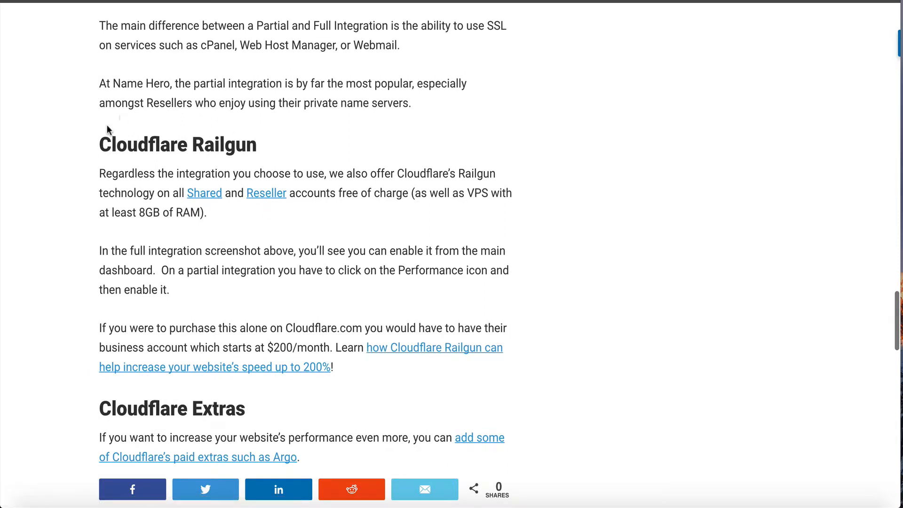
double_click(177, 144)
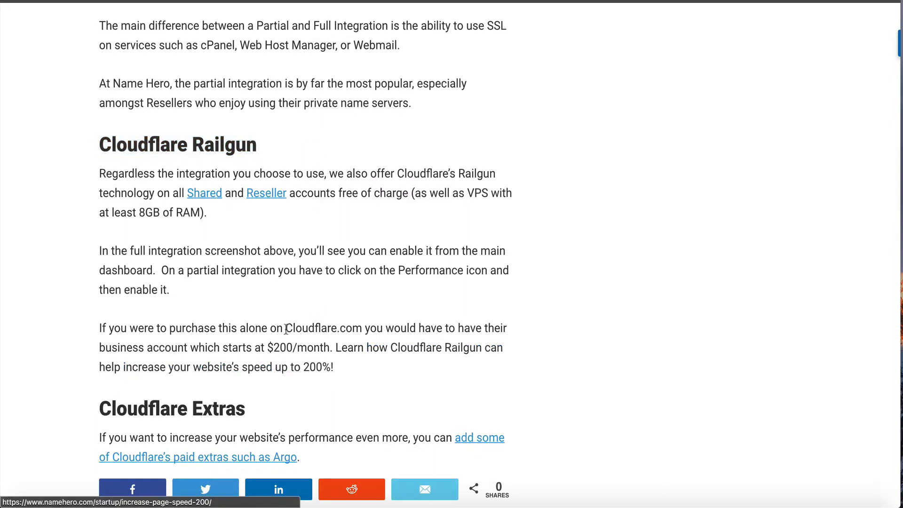
scroll("up", 3)
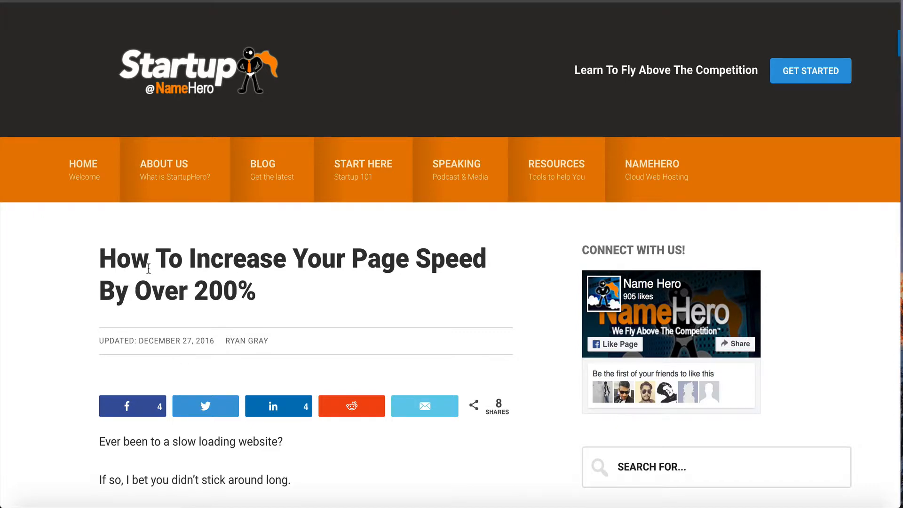
Scroll the page-speed article to its Railgun explanation, pricing note and video tutorial.
scroll("down", 3)
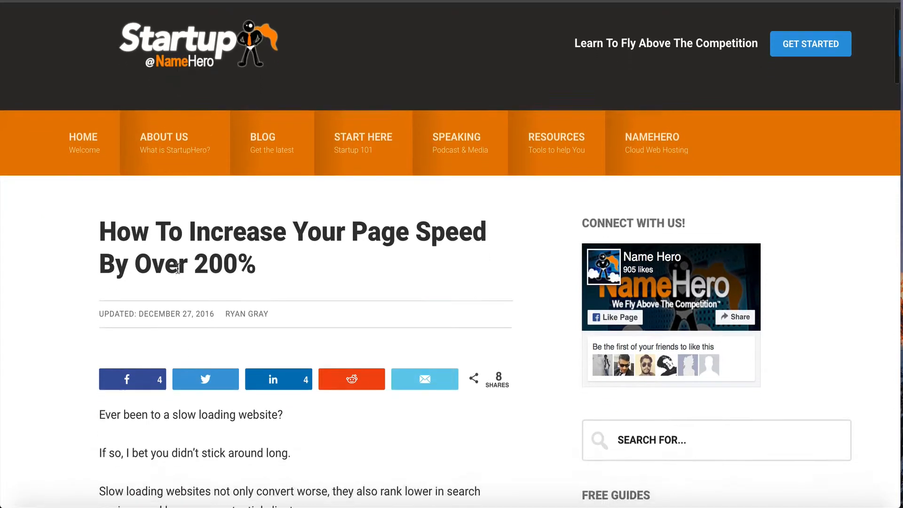
scroll("down", 3)
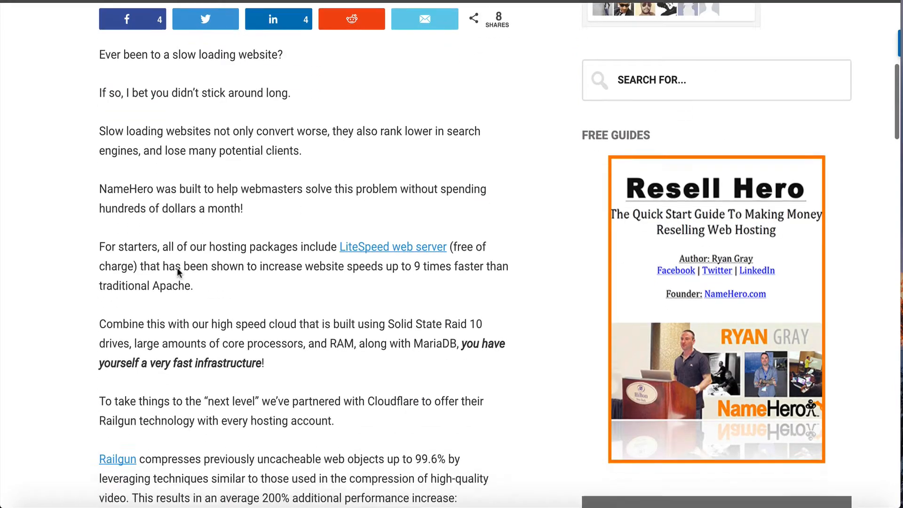
scroll("down", 3)
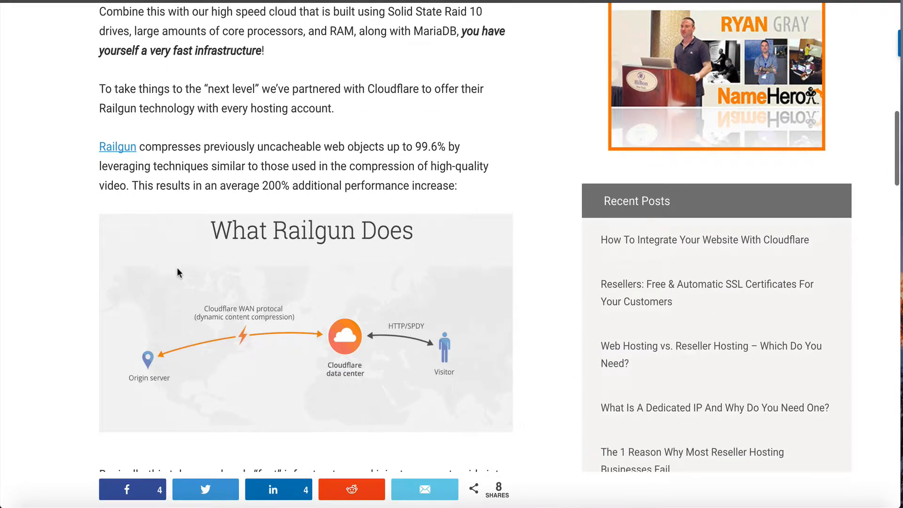
scroll("down", 3)
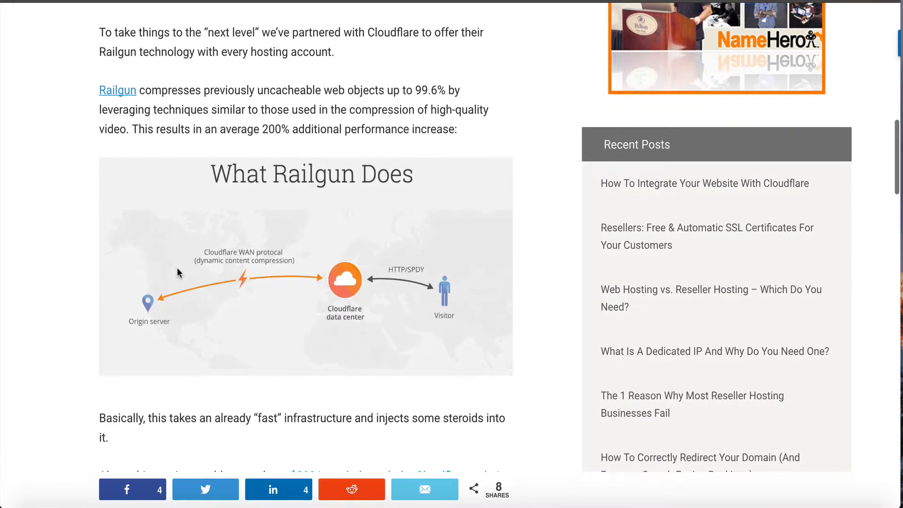
scroll("down", 3)
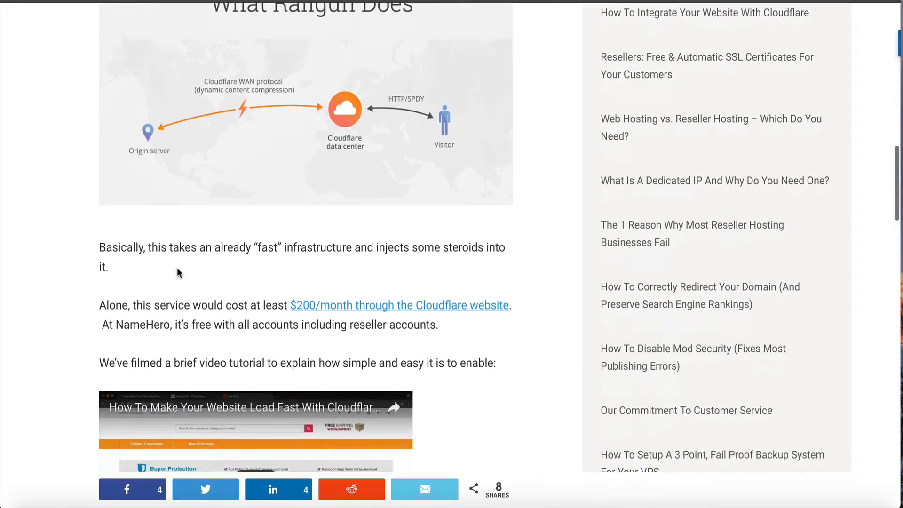
scroll("down", 3)
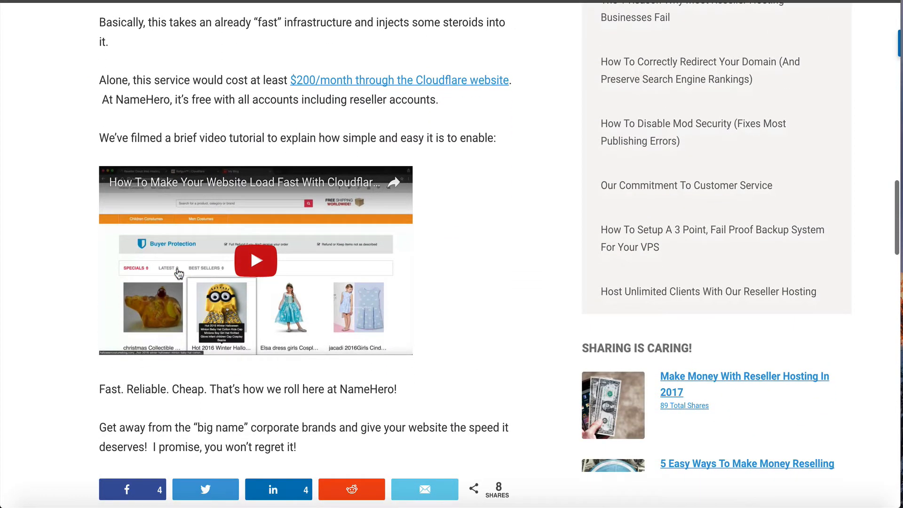
scroll("down", 3)
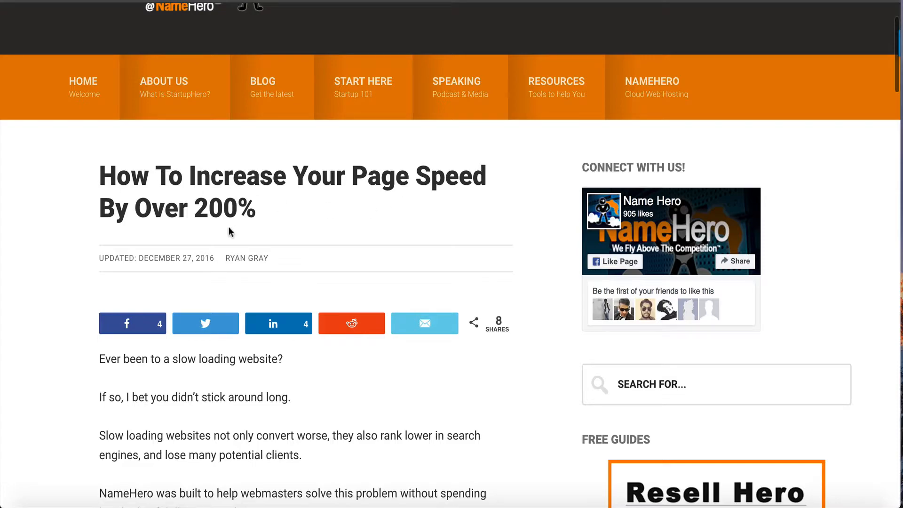
scroll("down", 3)
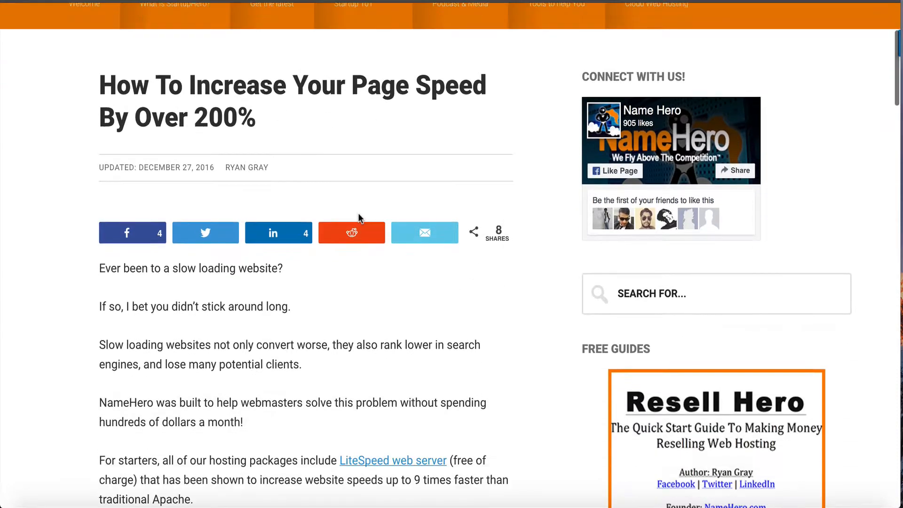
scroll("down", 3)
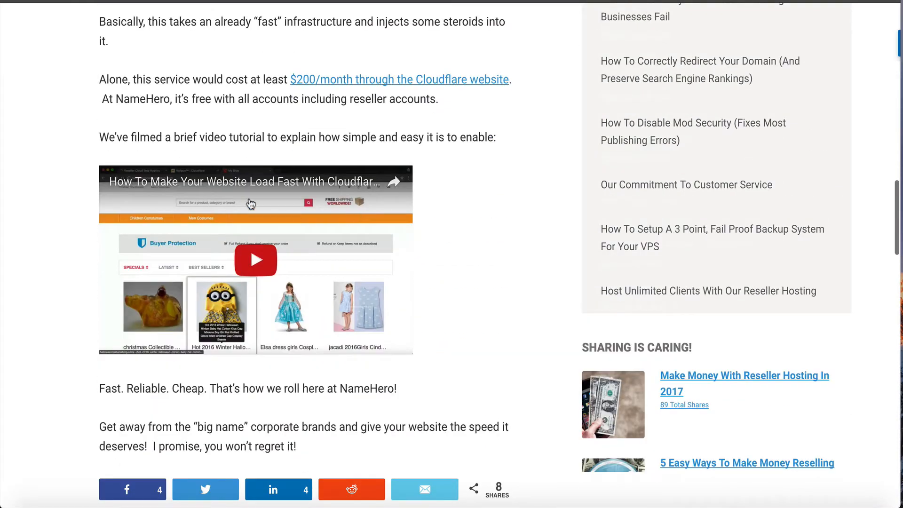
mouse_move(324, 186)
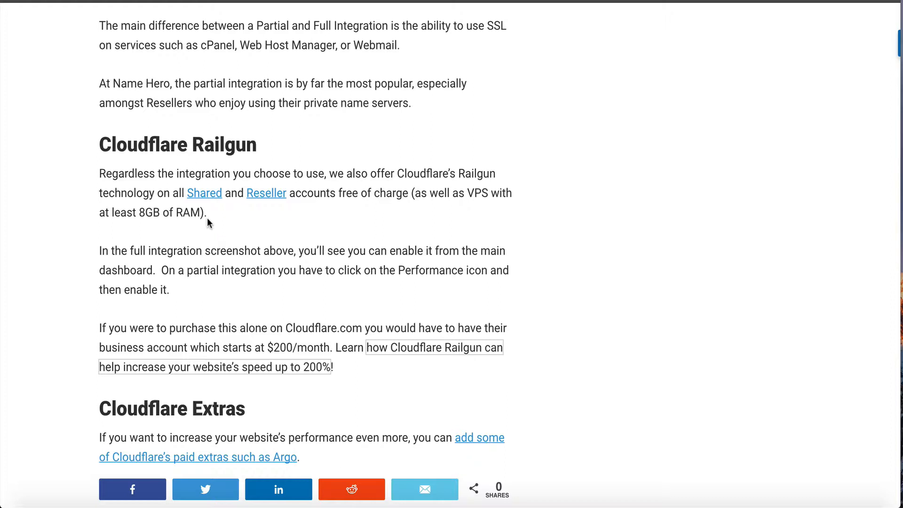
mouse_move(202, 192)
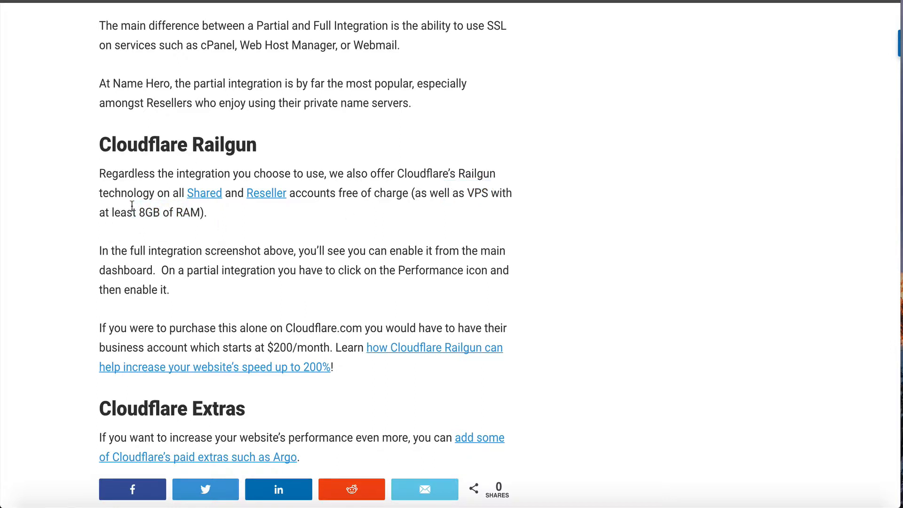
mouse_move(491, 119)
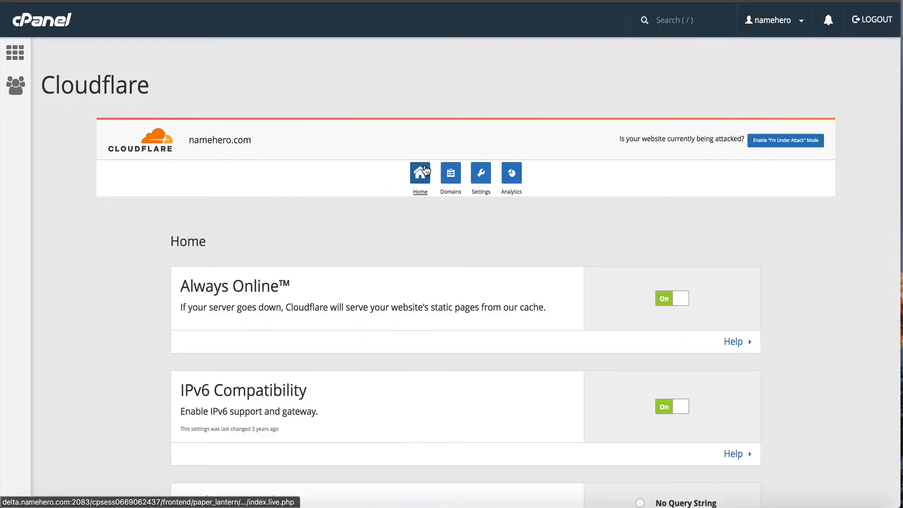
Open halloweencostumeblog.com's Cloudflare Performance settings and check Railgun for 69.16.237.104 and Auto Minify.
scroll("down", 3)
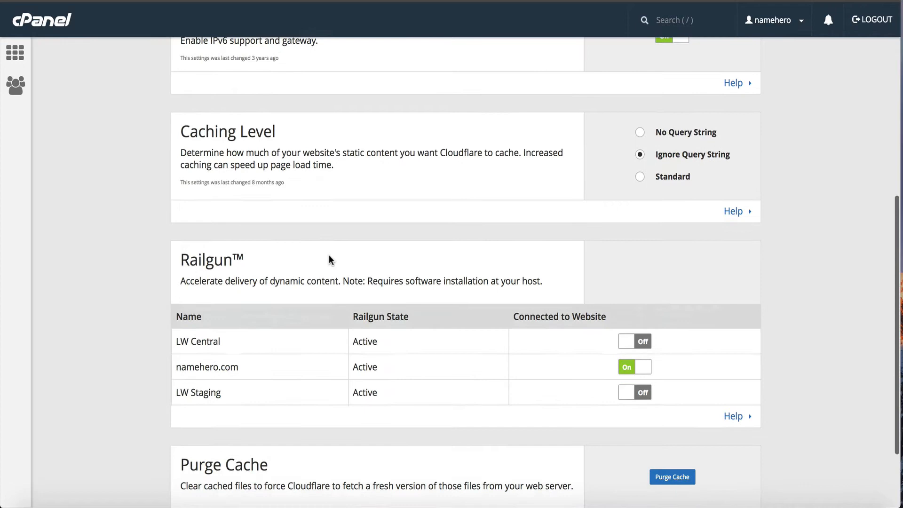
scroll("down", 3)
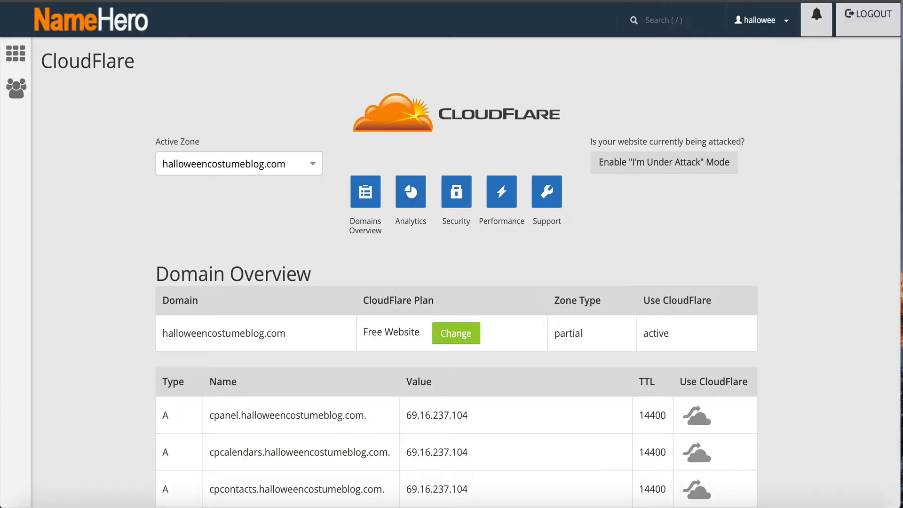
left_click(501, 191)
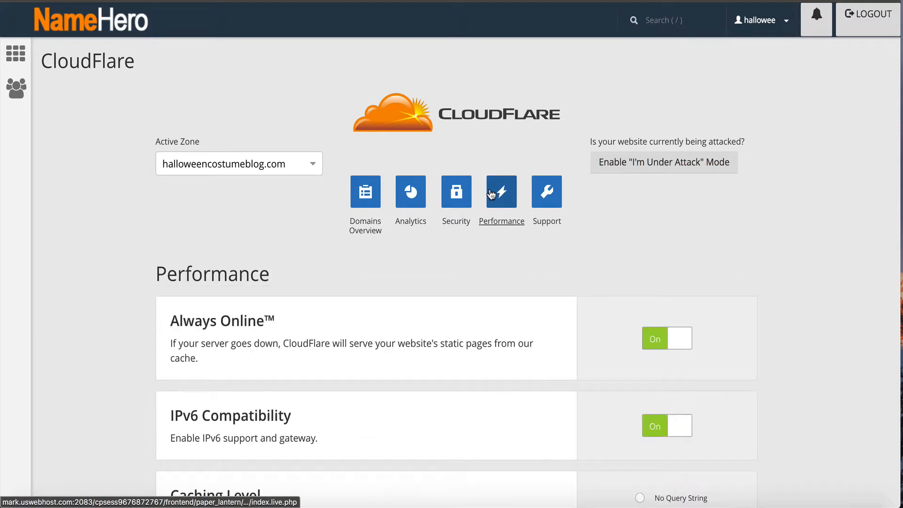
scroll("down", 3)
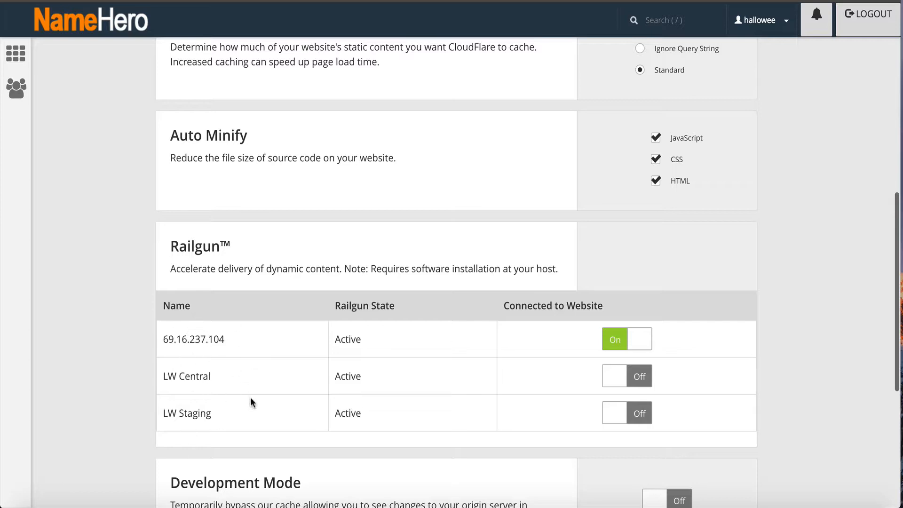
mouse_move(248, 398)
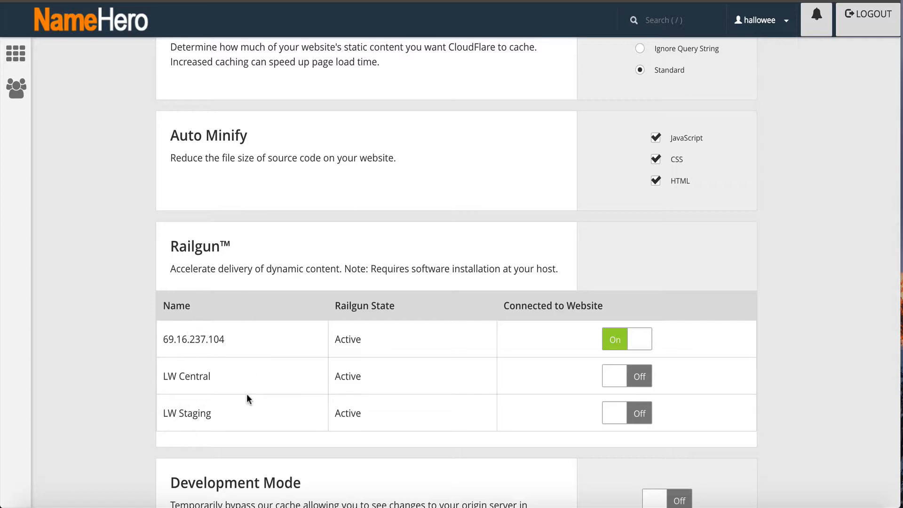
mouse_move(613, 376)
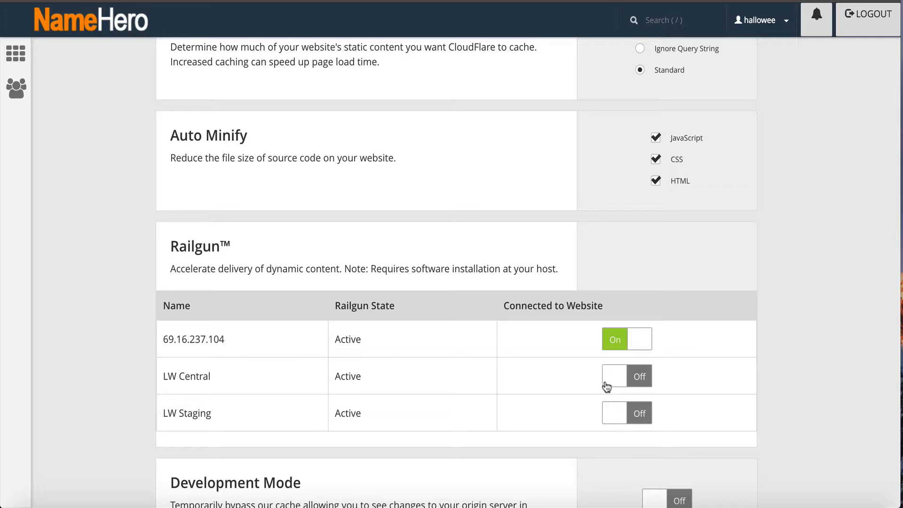
mouse_move(335, 271)
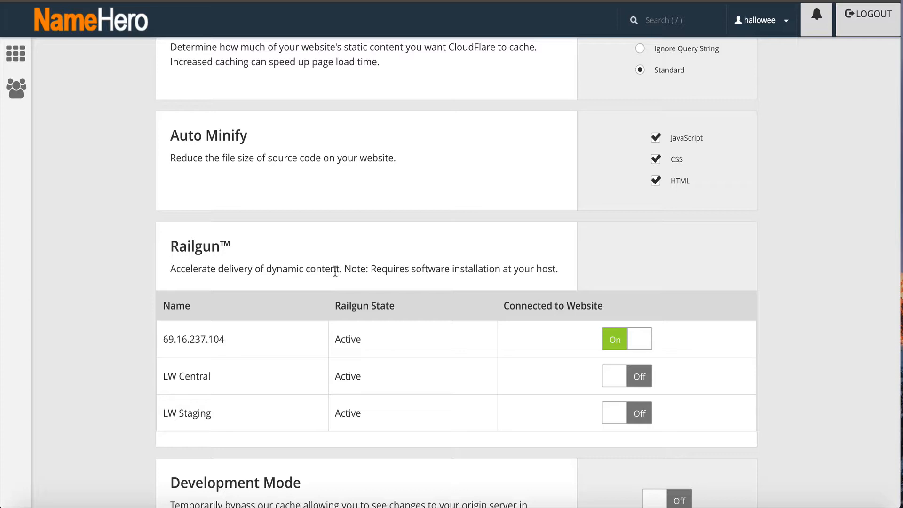
mouse_move(192, 403)
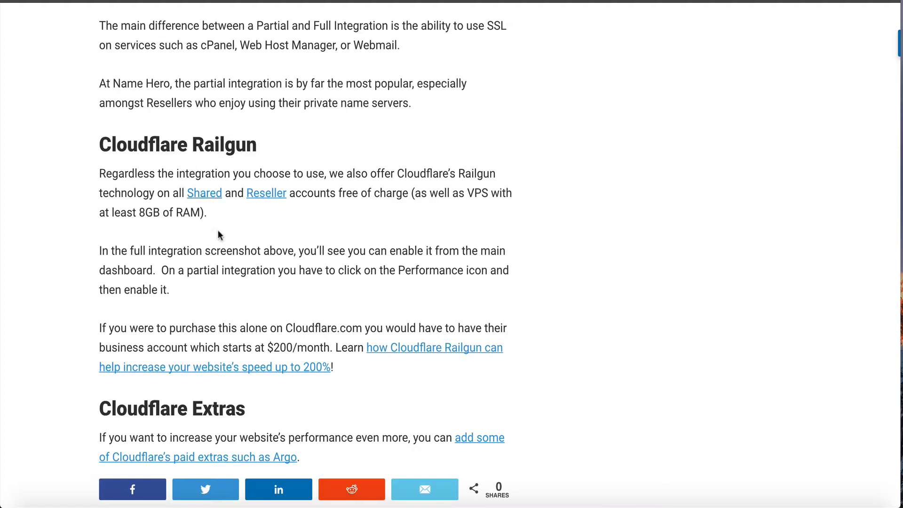
Scroll the integration post through Cloudflare Extras, closing remarks and related posts.
left_click_drag(257, 328, 321, 328)
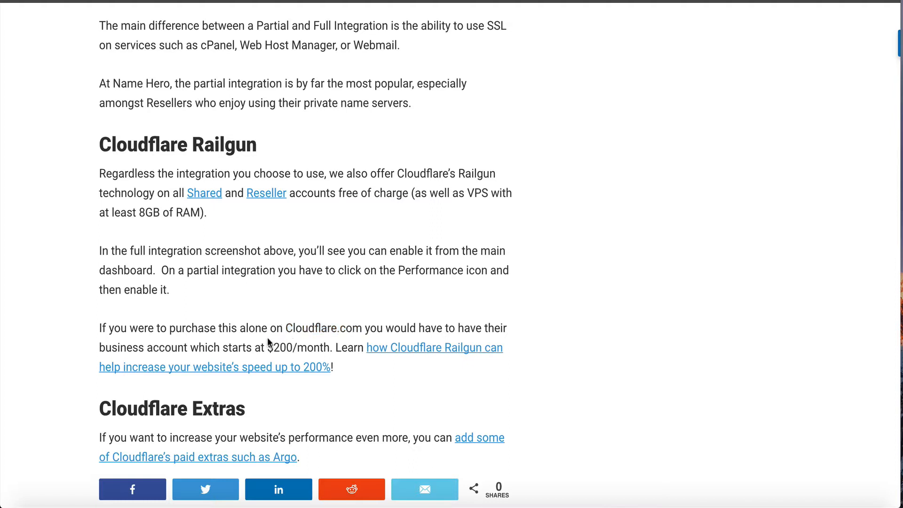
left_click_drag(266, 347, 327, 348)
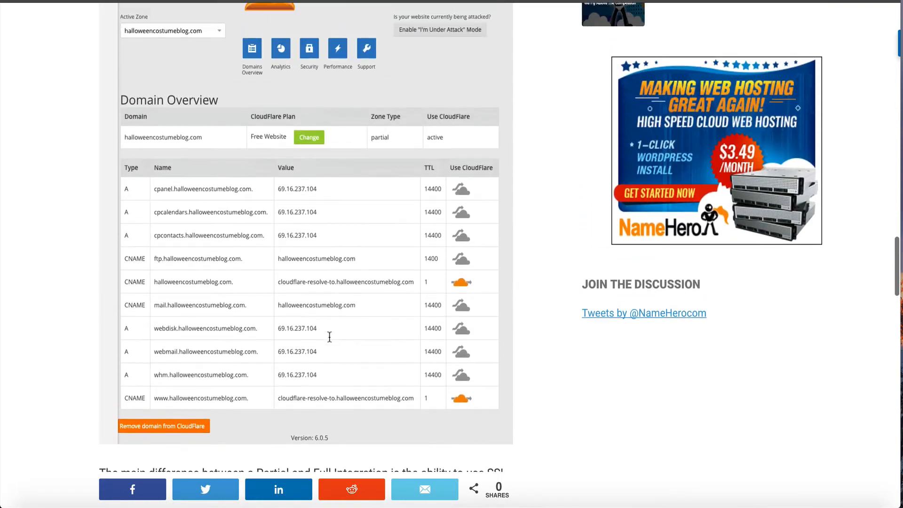
scroll("down", 3)
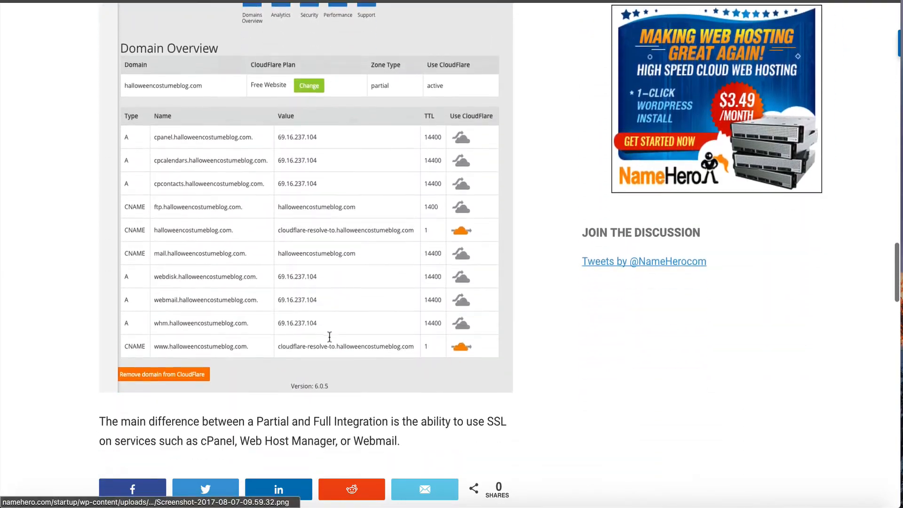
scroll("down", 3)
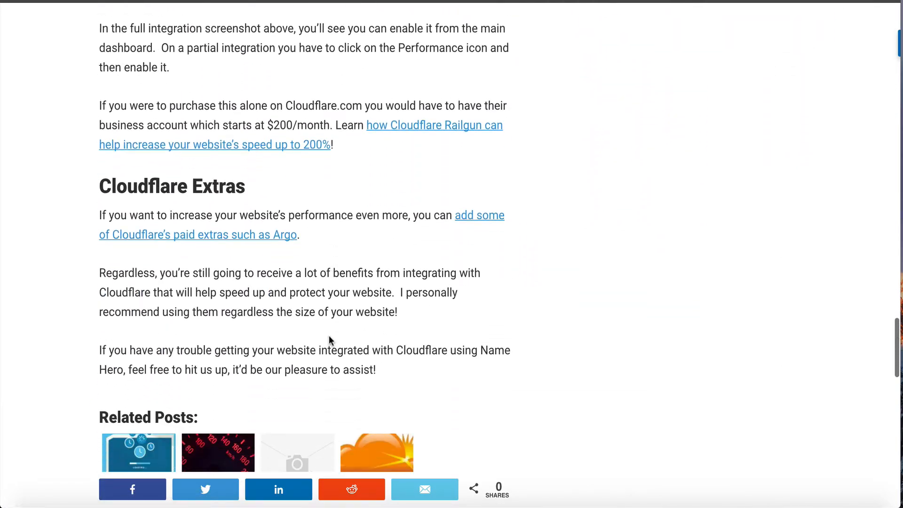
scroll("down", 3)
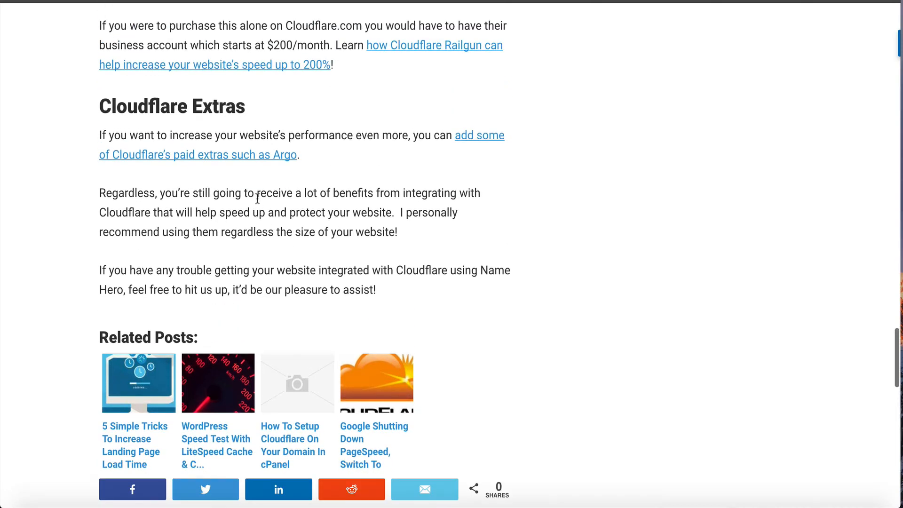
mouse_move(336, 135)
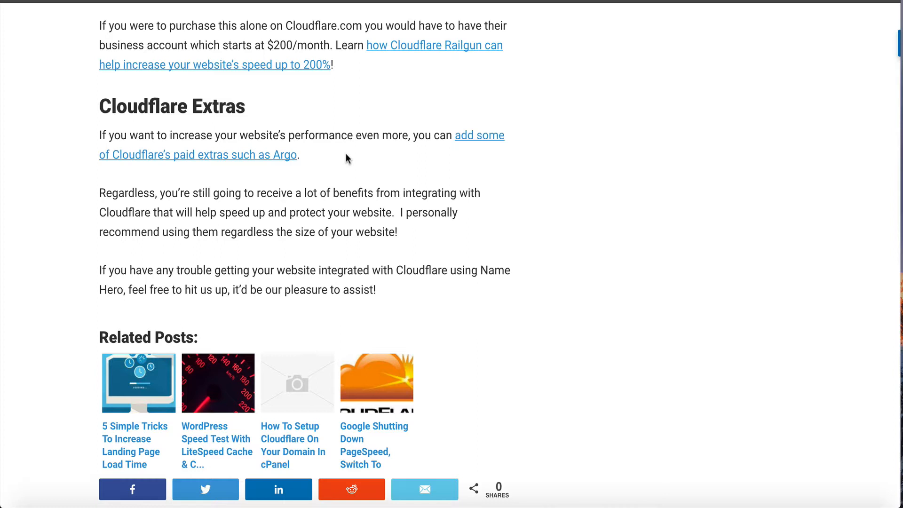
mouse_move(287, 161)
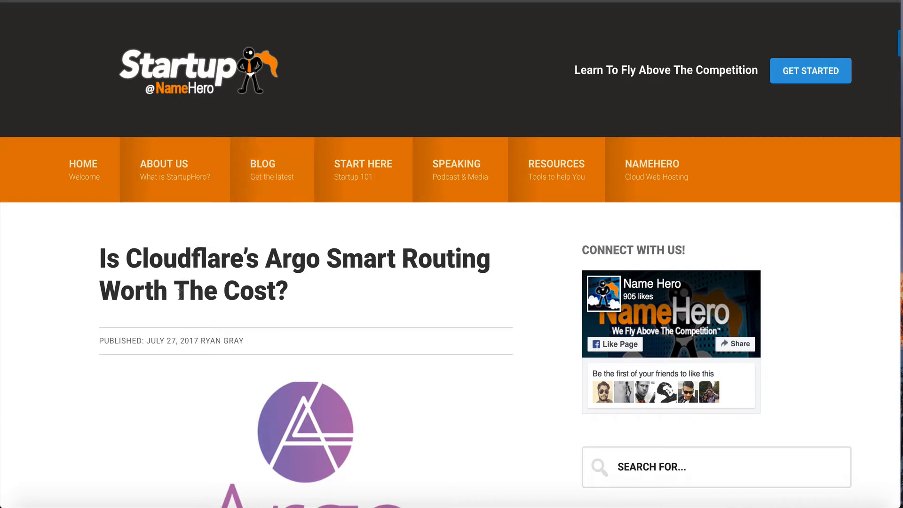
Scroll the Argo post down to 'How much does Argo cost?' and its price estimates.
scroll("down", 3)
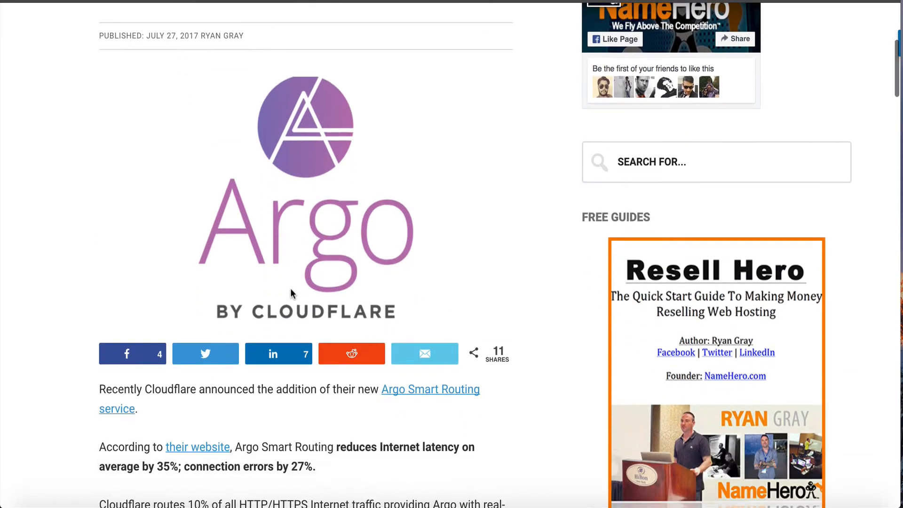
scroll("down", 3)
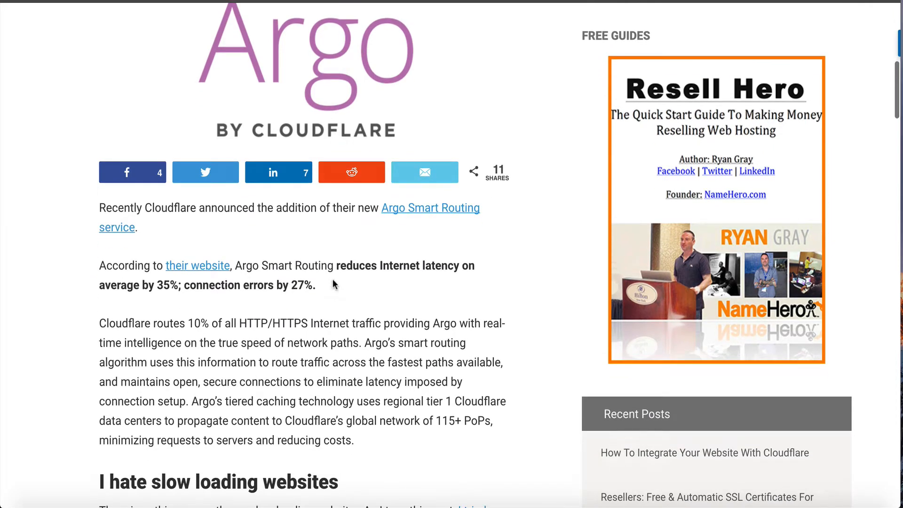
mouse_move(373, 272)
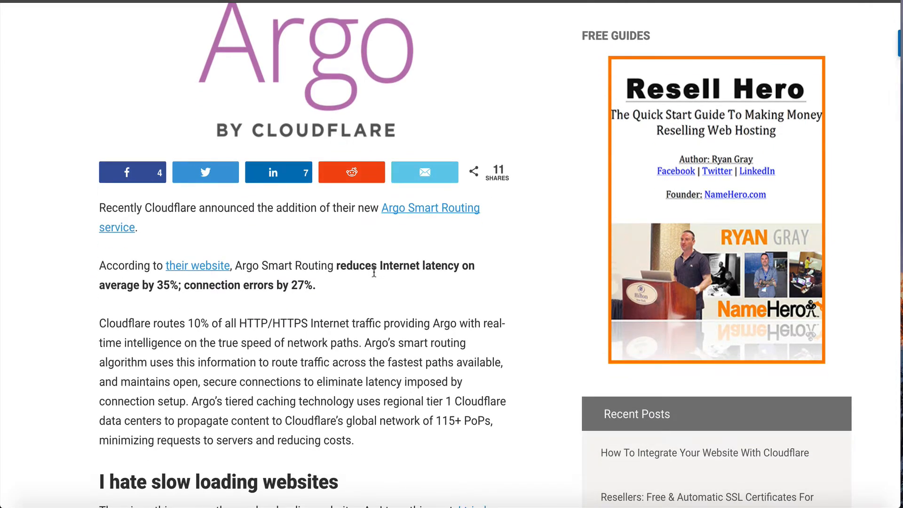
mouse_move(342, 290)
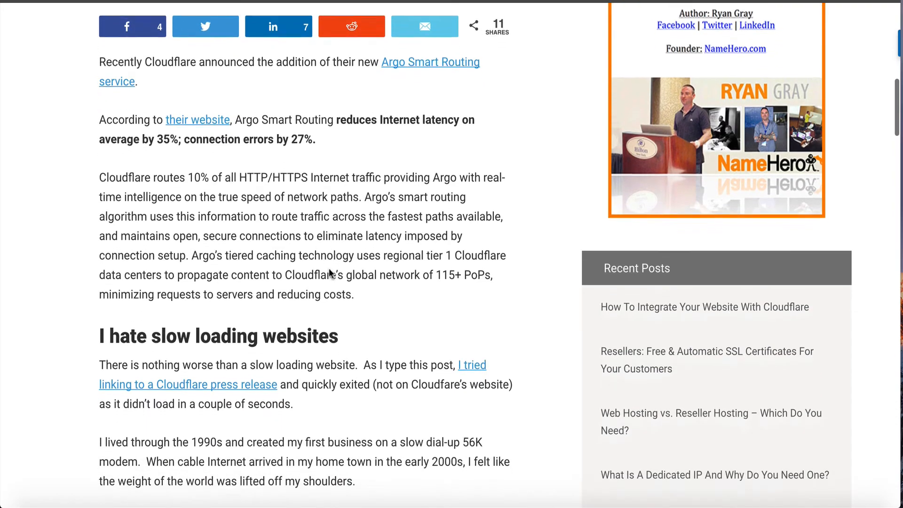
scroll("down", 3)
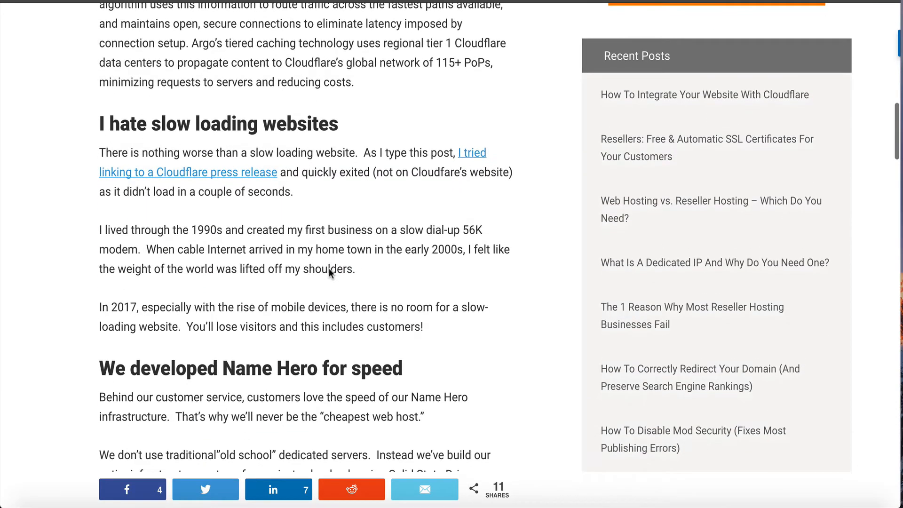
scroll("down", 3)
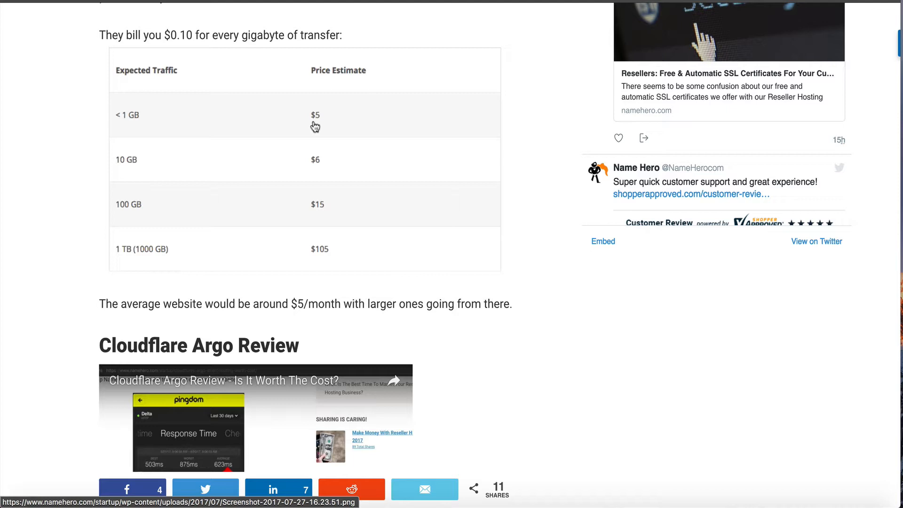
mouse_move(297, 235)
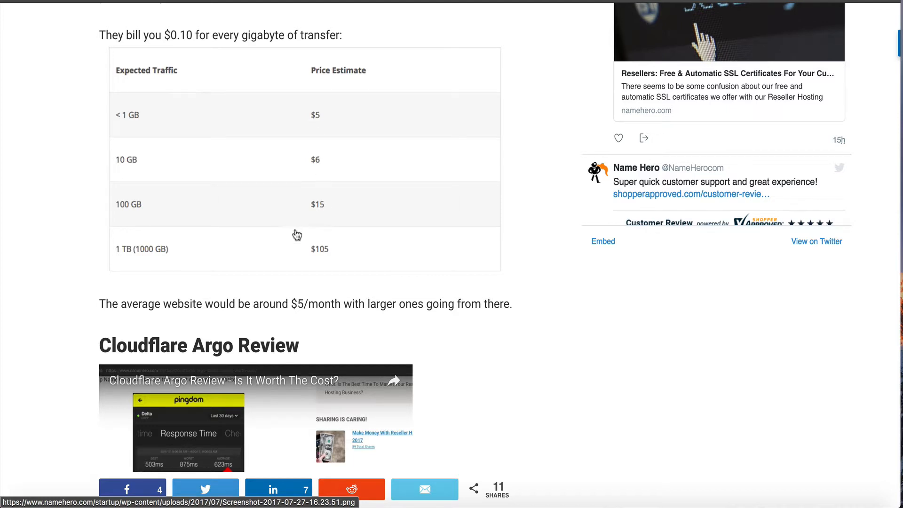
mouse_move(320, 216)
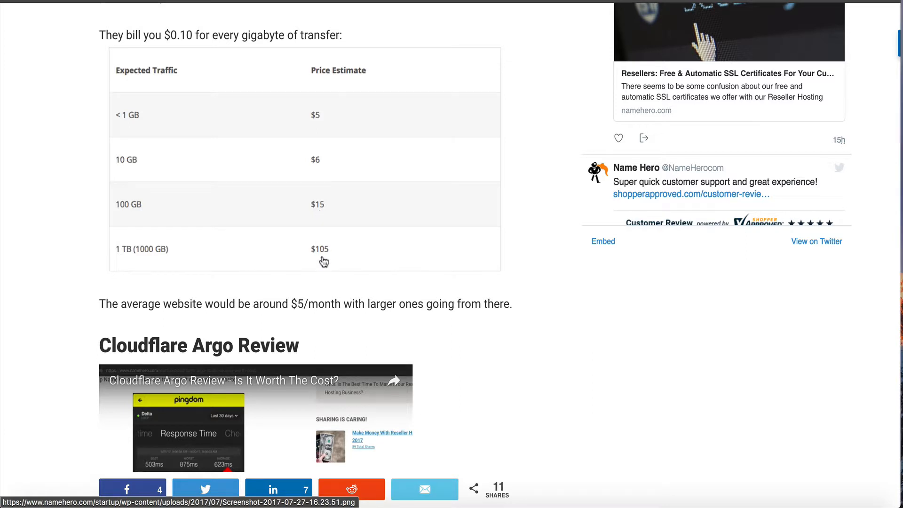
mouse_move(303, 244)
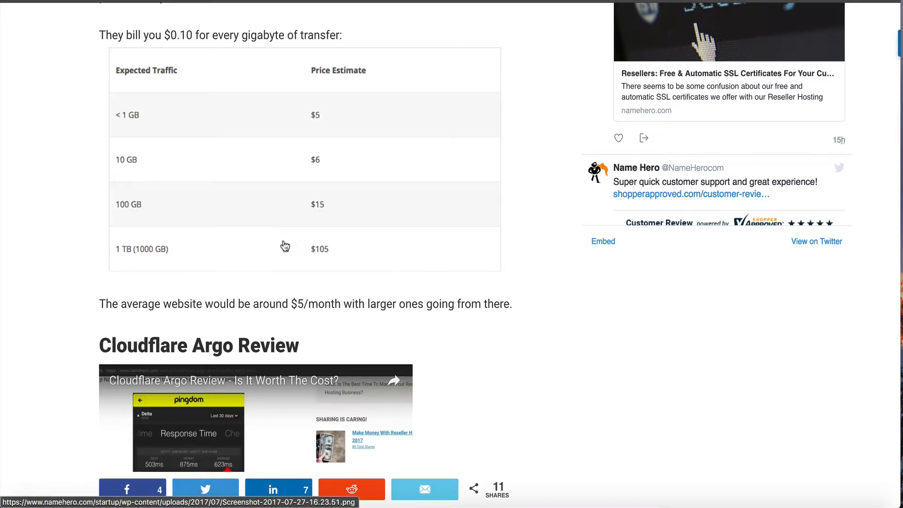
scroll("down", 3)
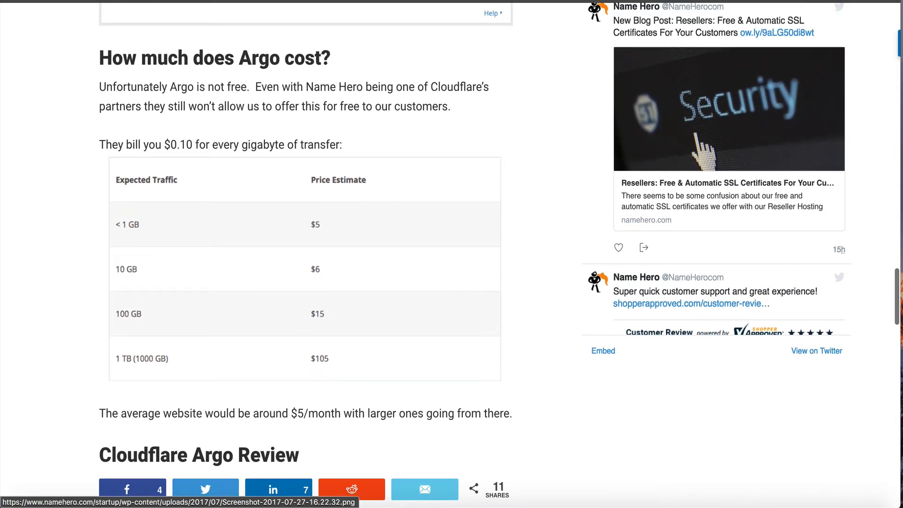
scroll("down", 3)
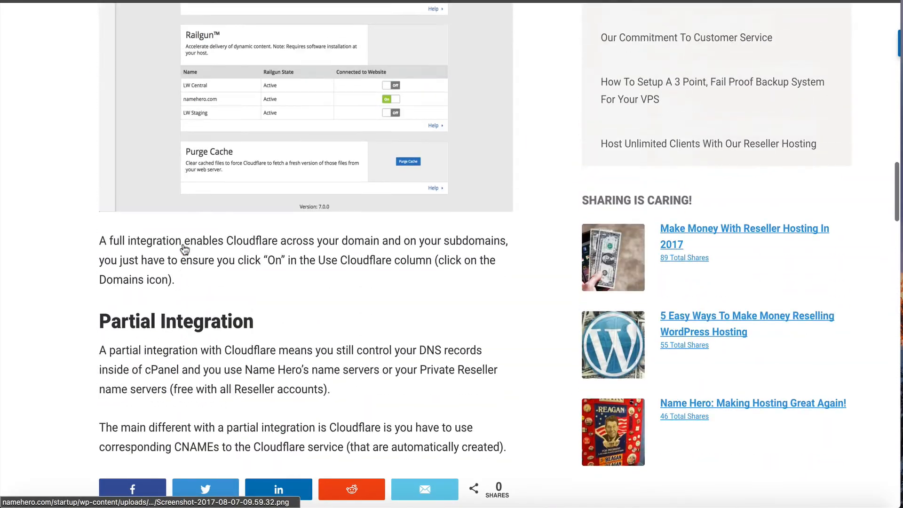
Scroll to the halloweencostumeblog.com partial-zone screenshot with its DNS records.
scroll("up", 3)
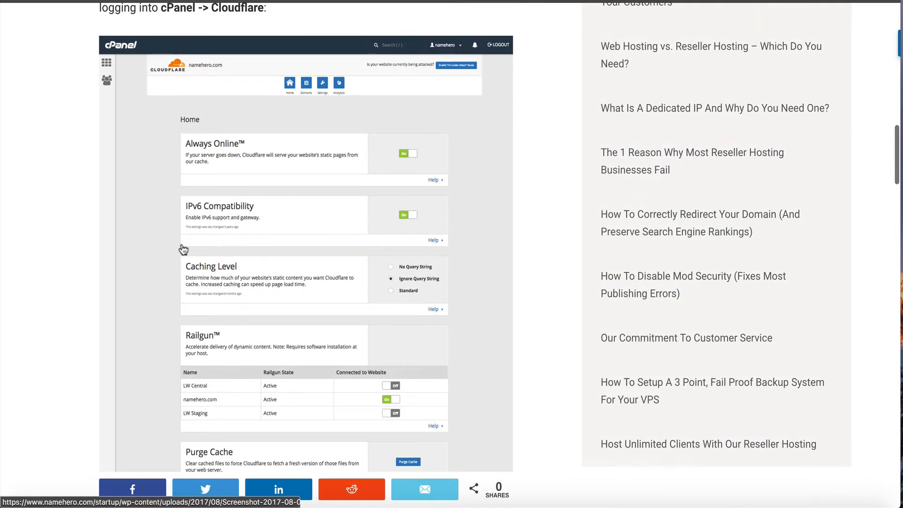
scroll("down", 3)
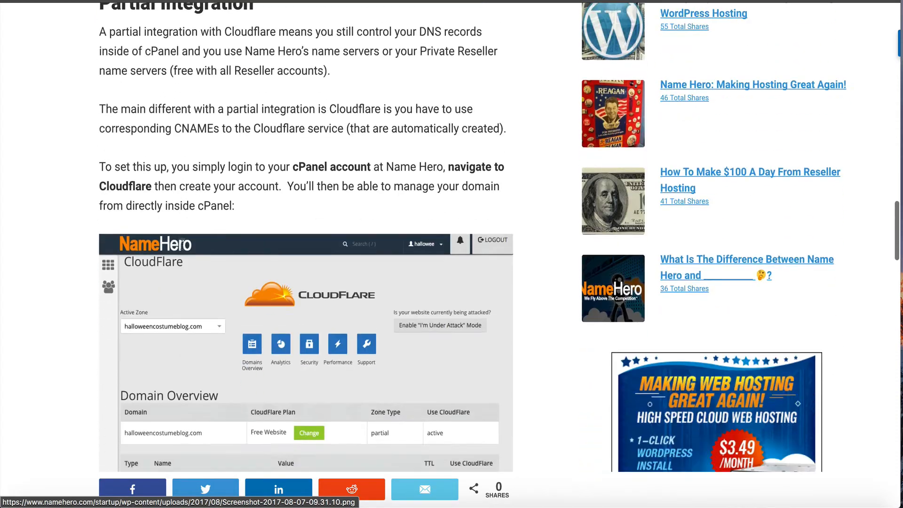
scroll("down", 3)
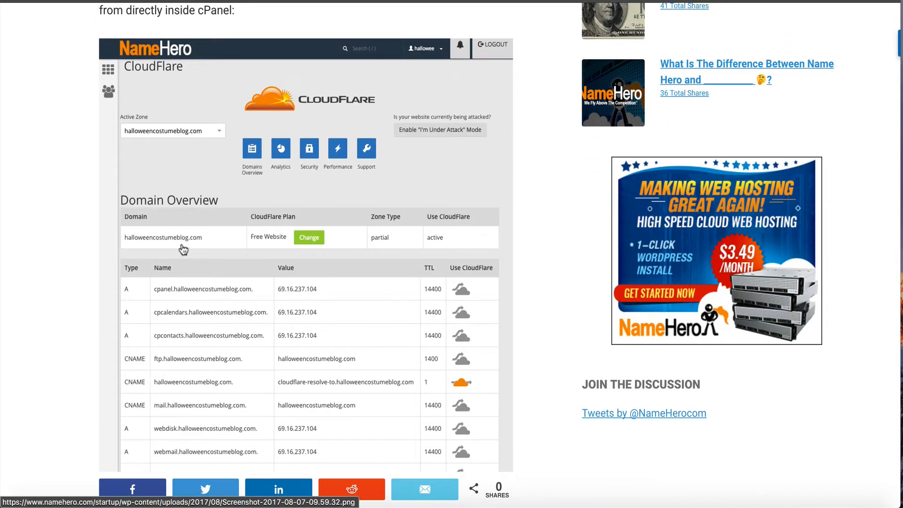
mouse_move(98, 128)
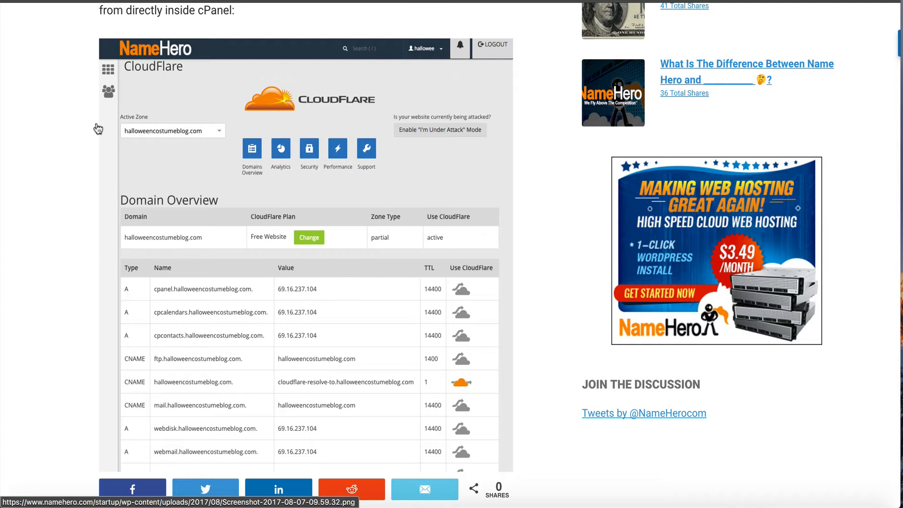
mouse_move(48, 197)
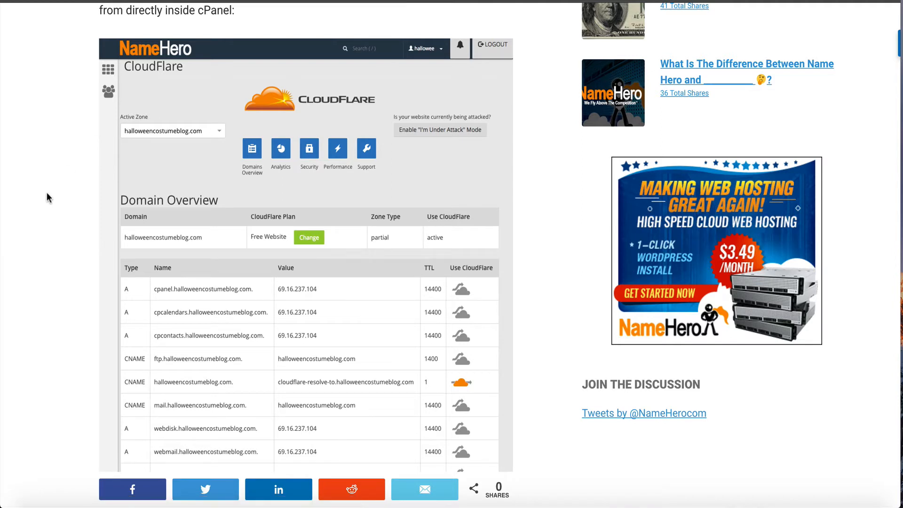